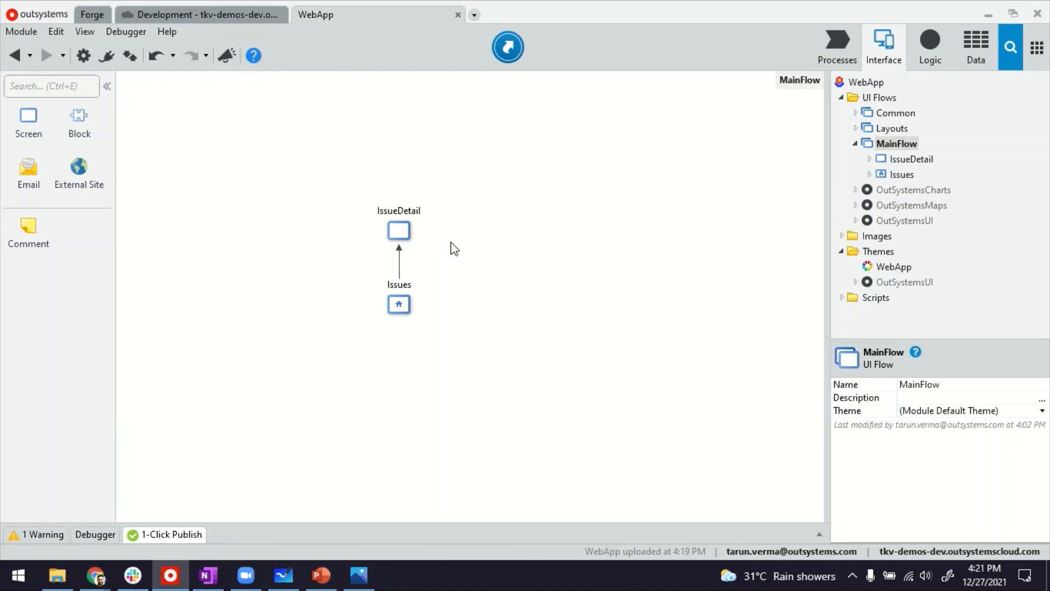
# - Inspect the Priority entity in the WebAppDataModel diagram, then open the Issues screen
pyautogui.click(976, 44)
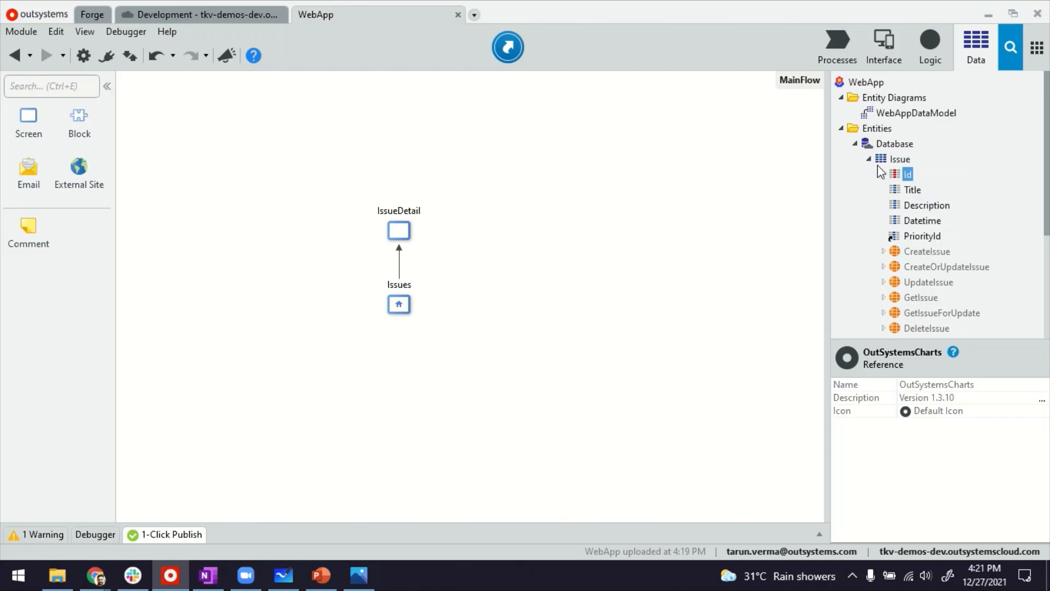
pyautogui.click(871, 159)
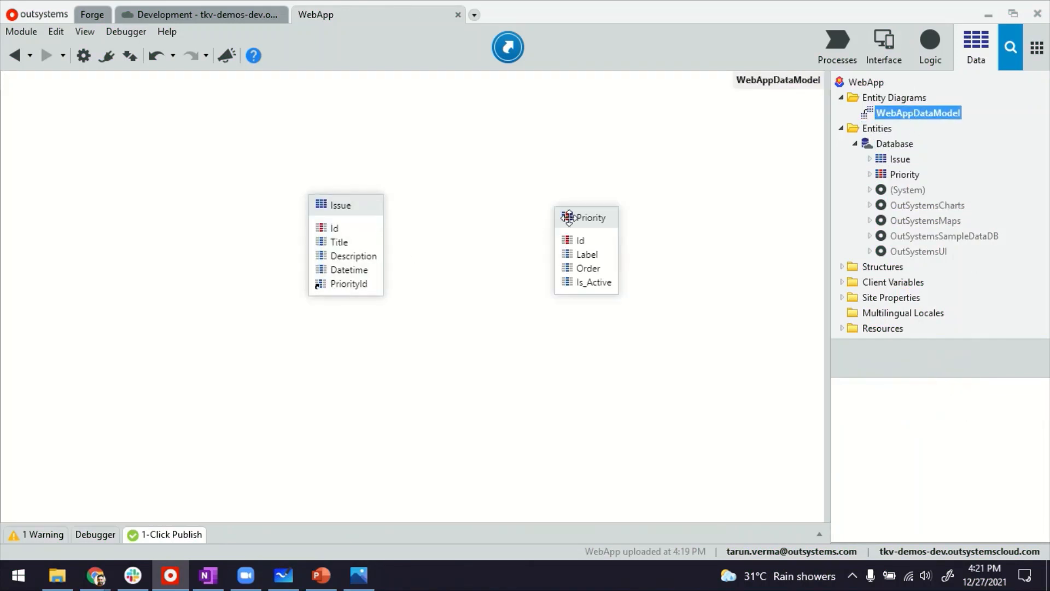
pyautogui.click(591, 217)
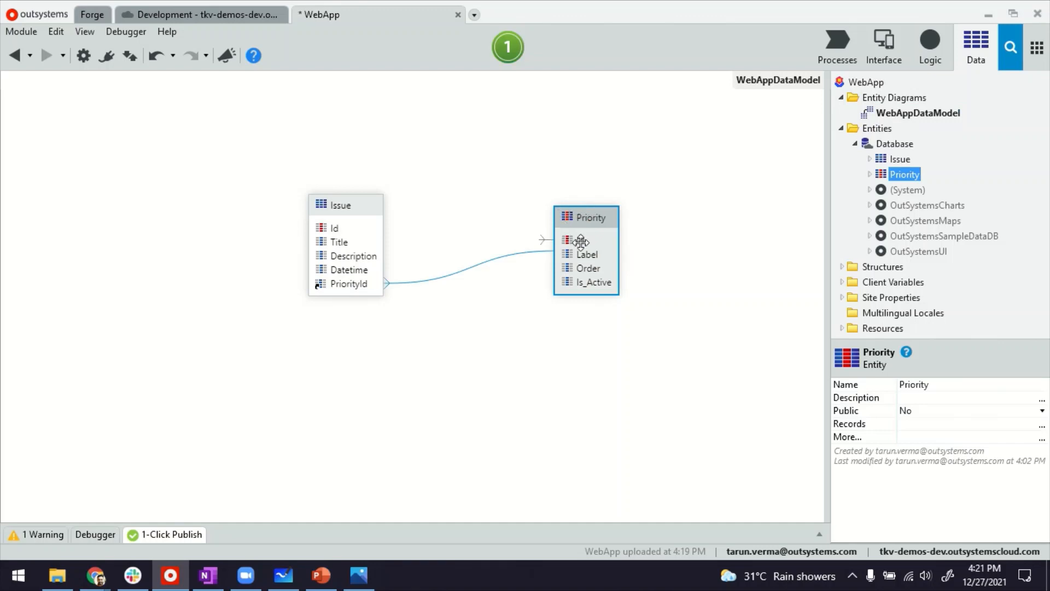
pyautogui.moveTo(45, 81)
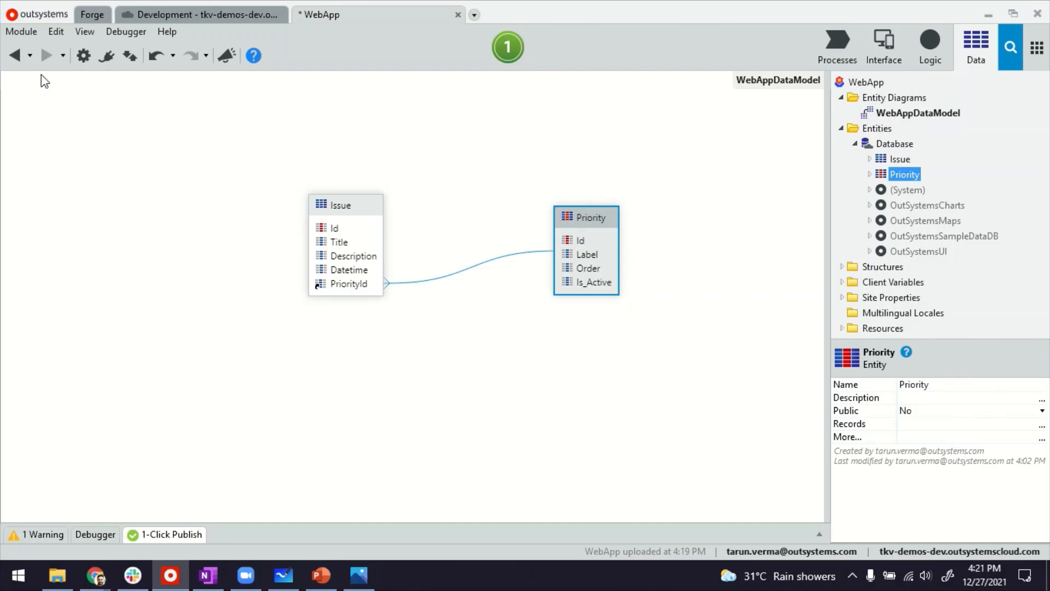
pyautogui.click(883, 43)
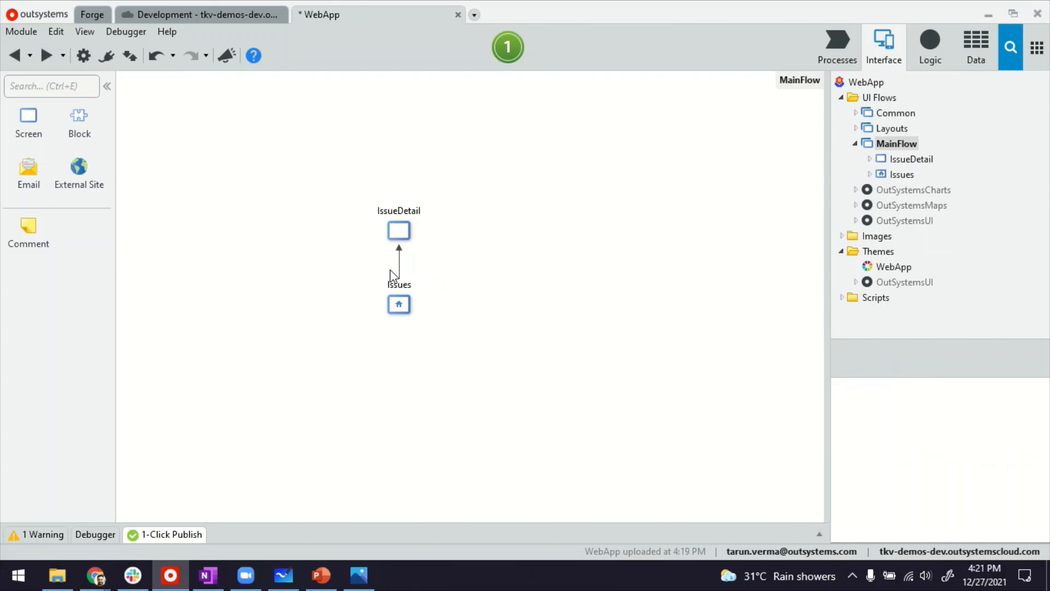
pyautogui.click(975, 40)
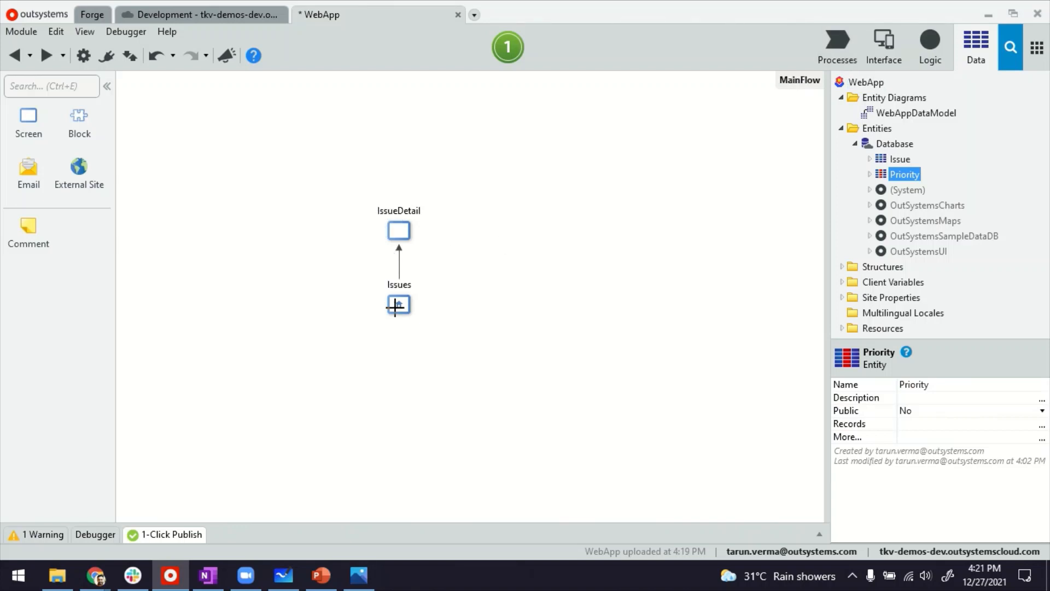
pyautogui.doubleClick(398, 305)
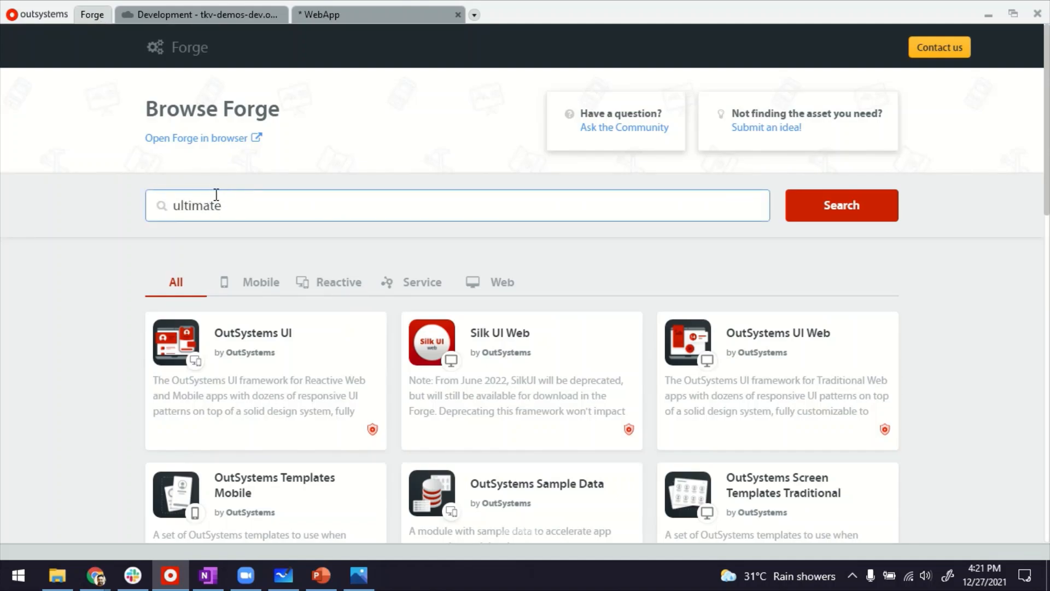
# - Search the Forge for 'ultimate' to find Ultimate PDF, then go back to WebApp
pyautogui.click(840, 205)
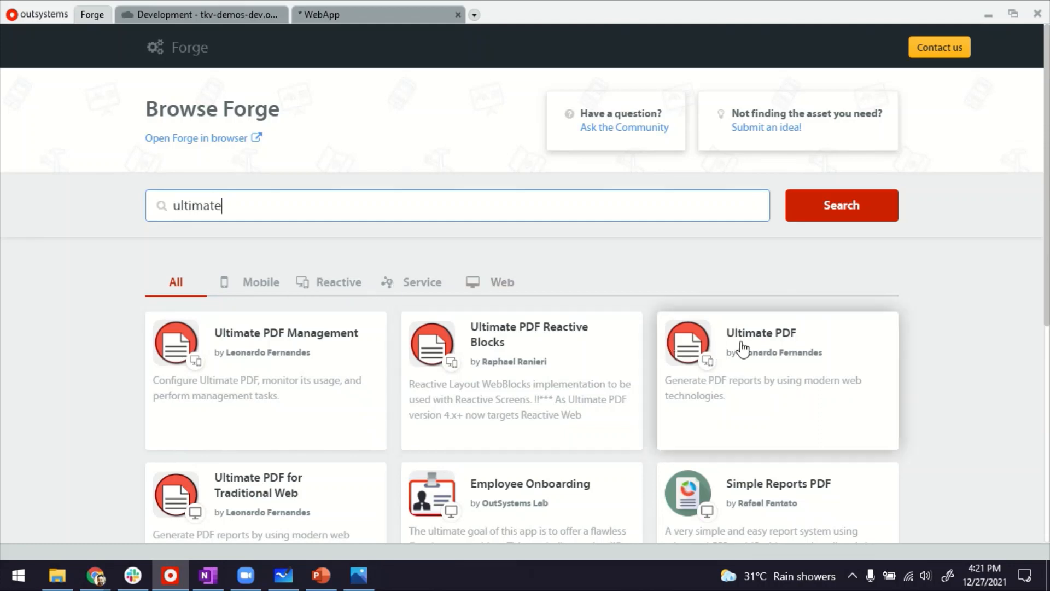
pyautogui.moveTo(762, 347)
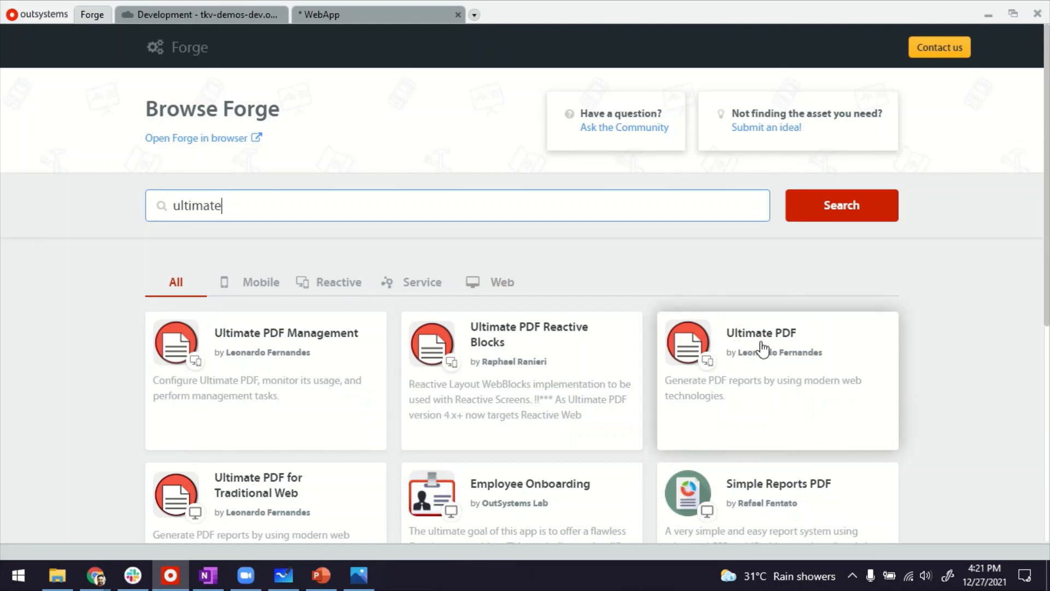
pyautogui.moveTo(762, 328)
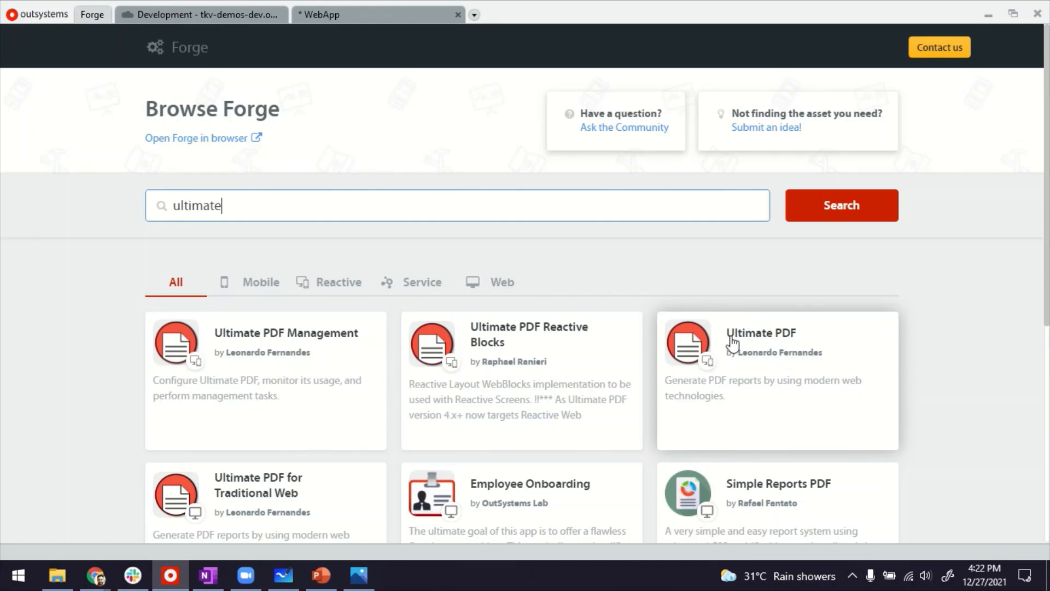
pyautogui.click(201, 14)
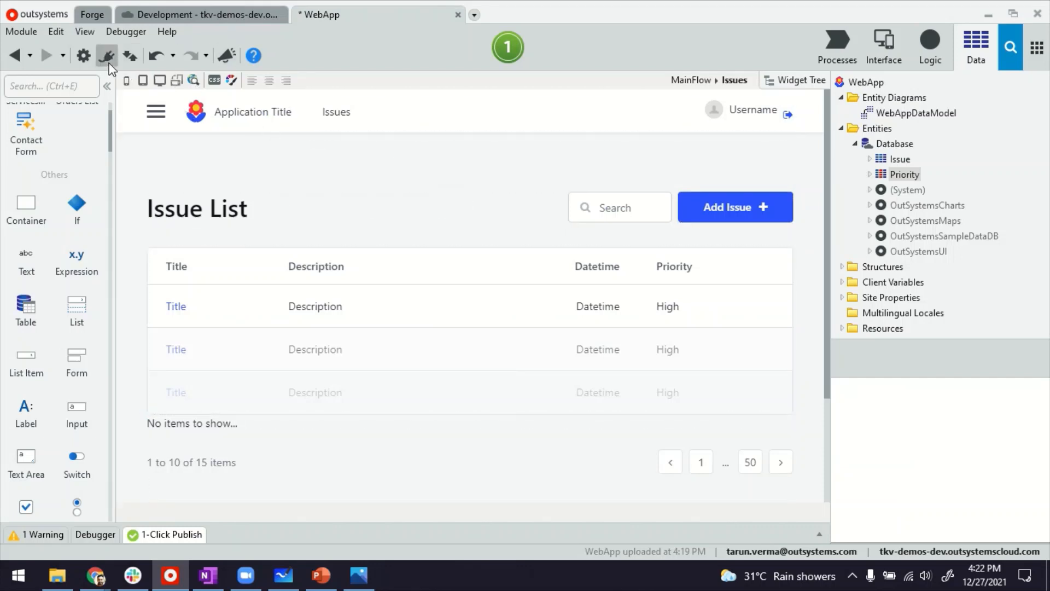
# - Add UltimatePDF's PrintToPDF server action to WebApp's dependencies, filtering producers by 'ul'
pyautogui.click(130, 56)
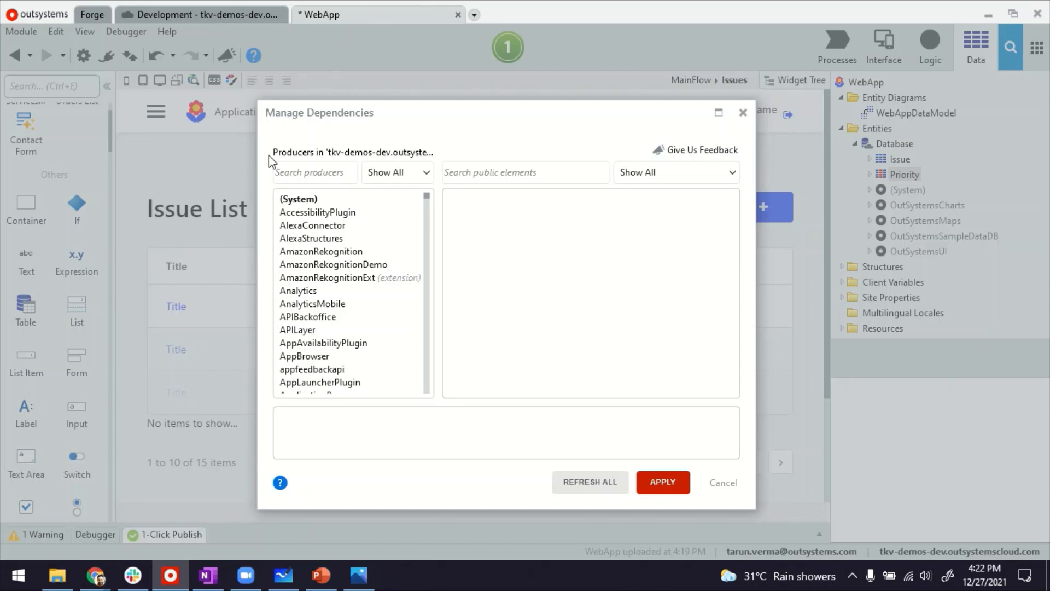
pyautogui.write('ul')
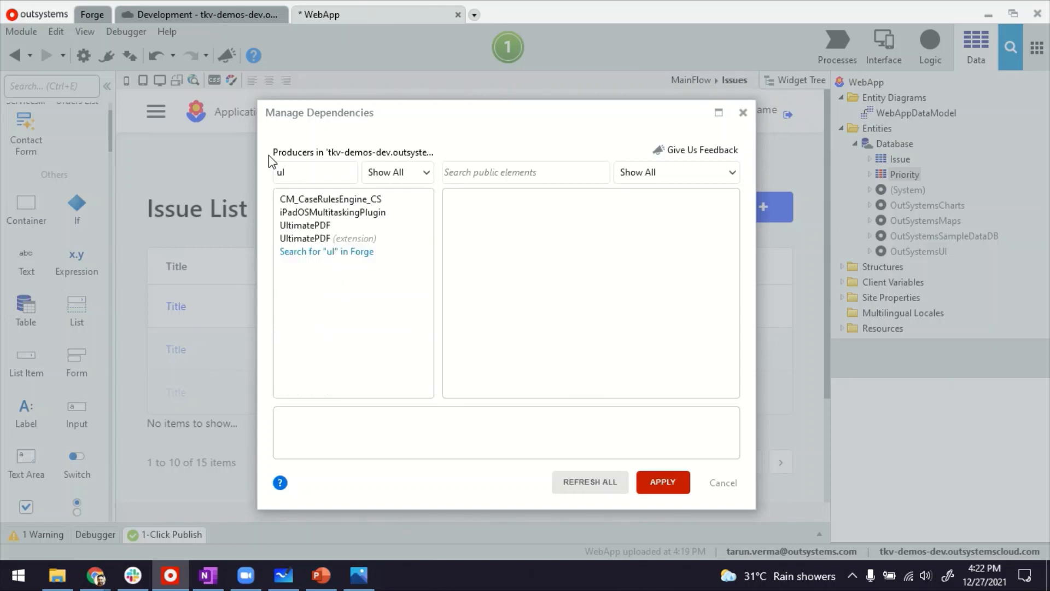
pyautogui.click(305, 225)
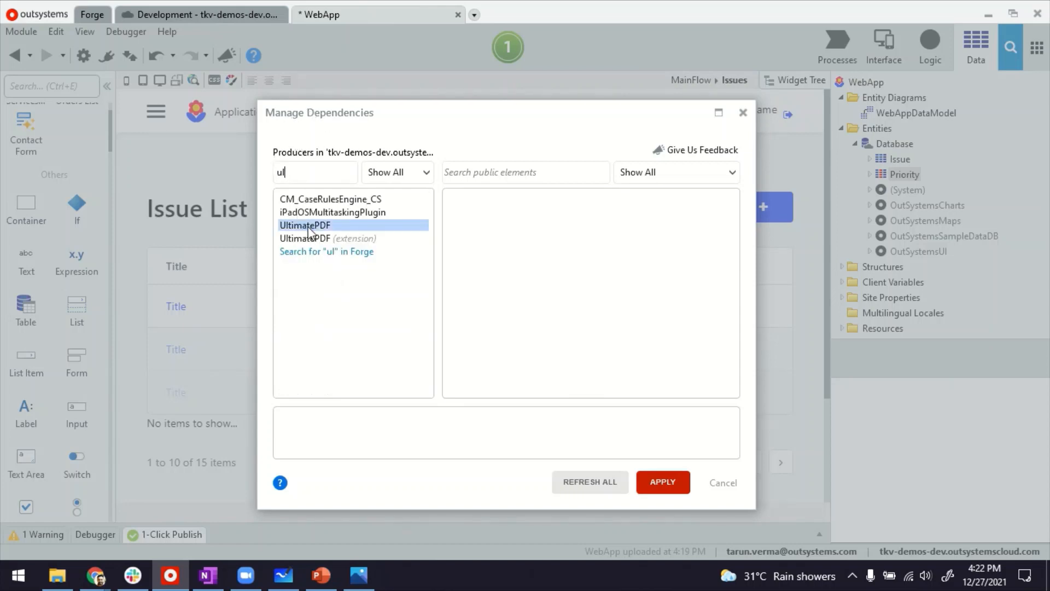
pyautogui.click(304, 224)
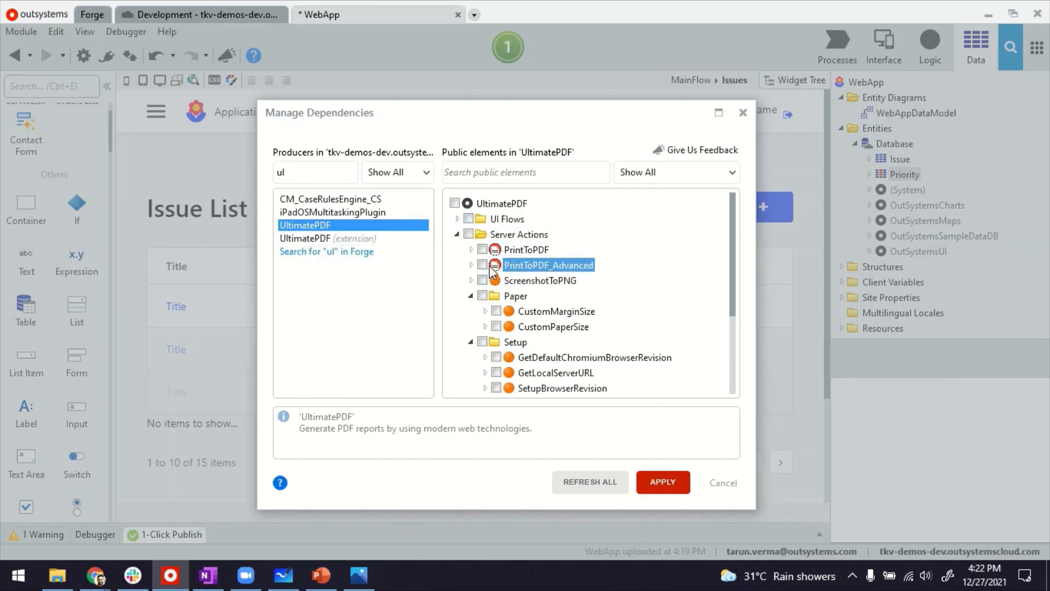
pyautogui.click(472, 249)
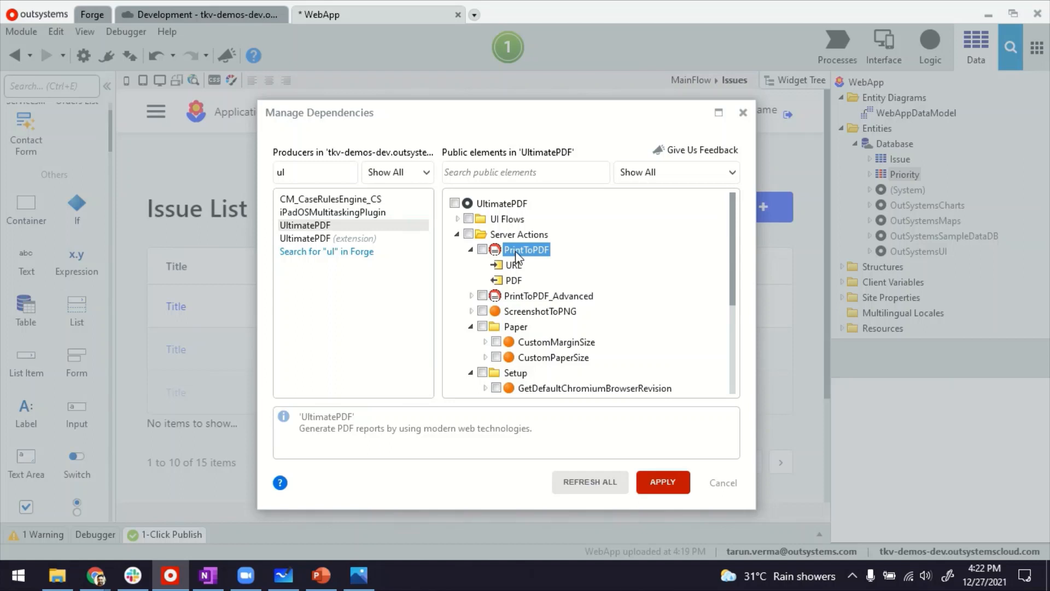
pyautogui.moveTo(514, 264)
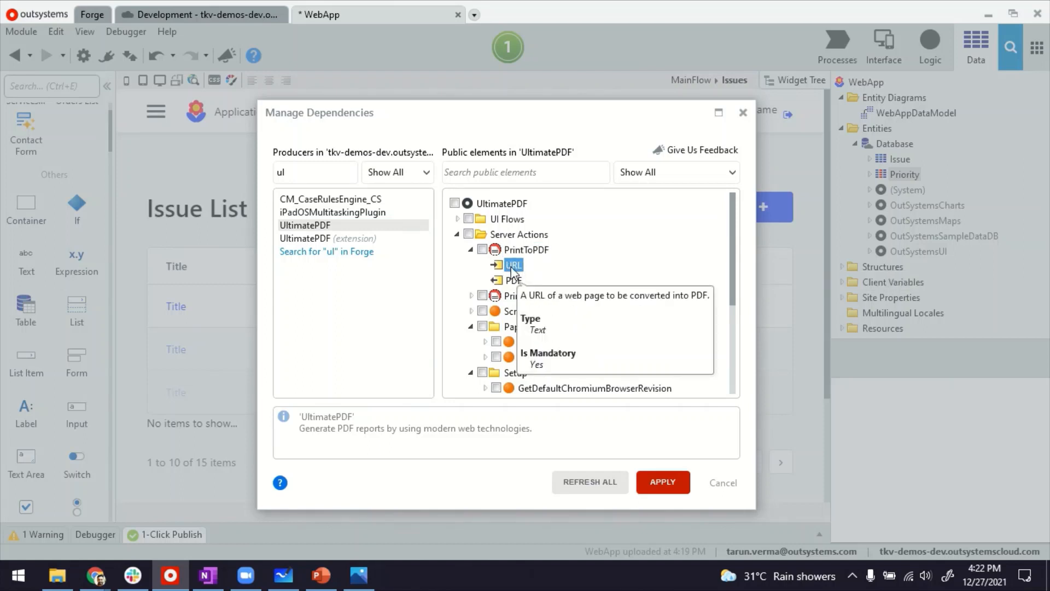
pyautogui.moveTo(512, 279)
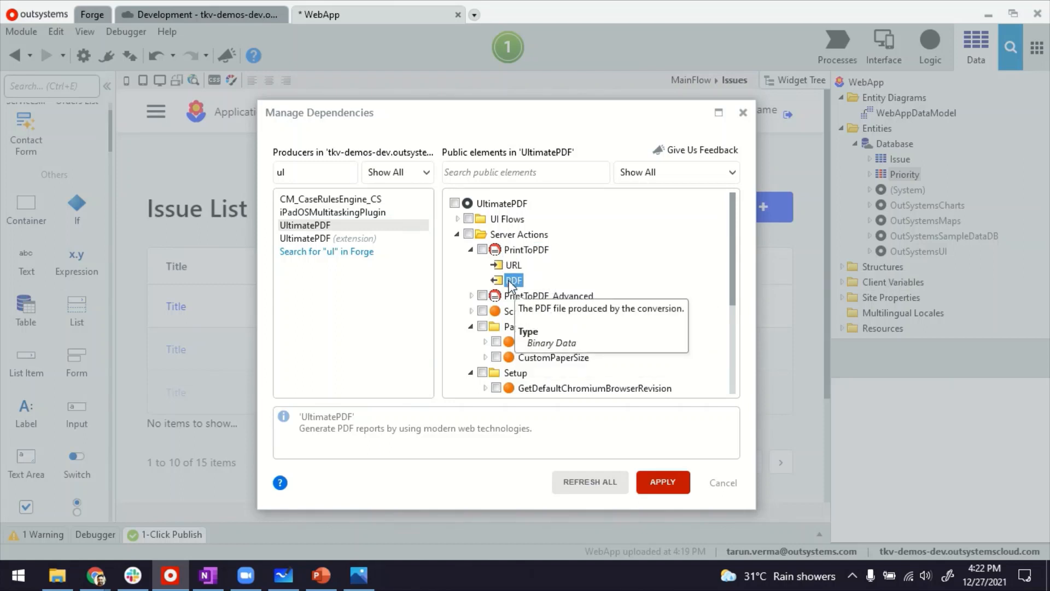
pyautogui.click(472, 295)
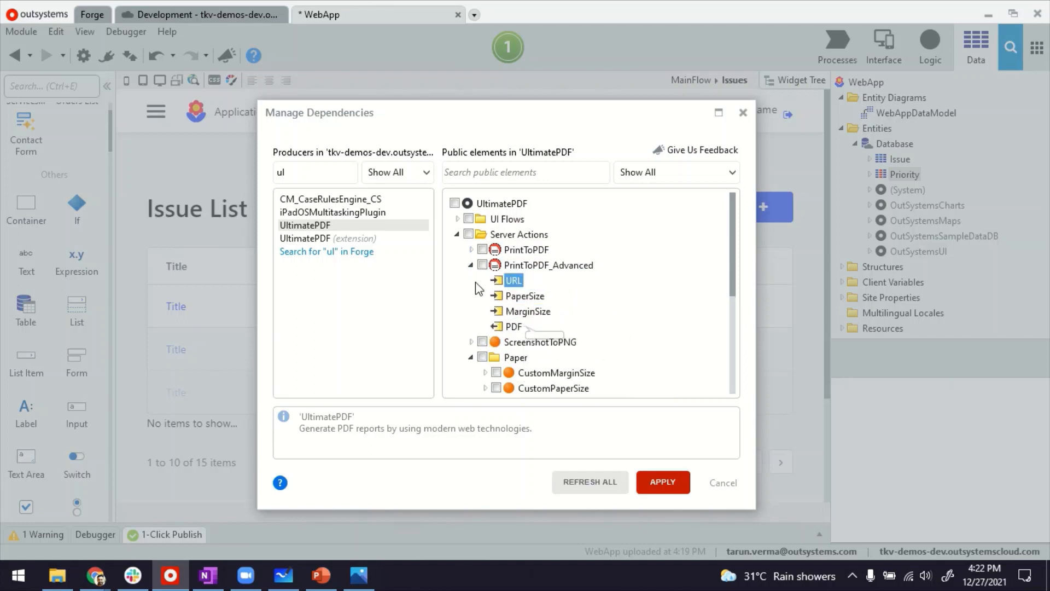
pyautogui.click(471, 265)
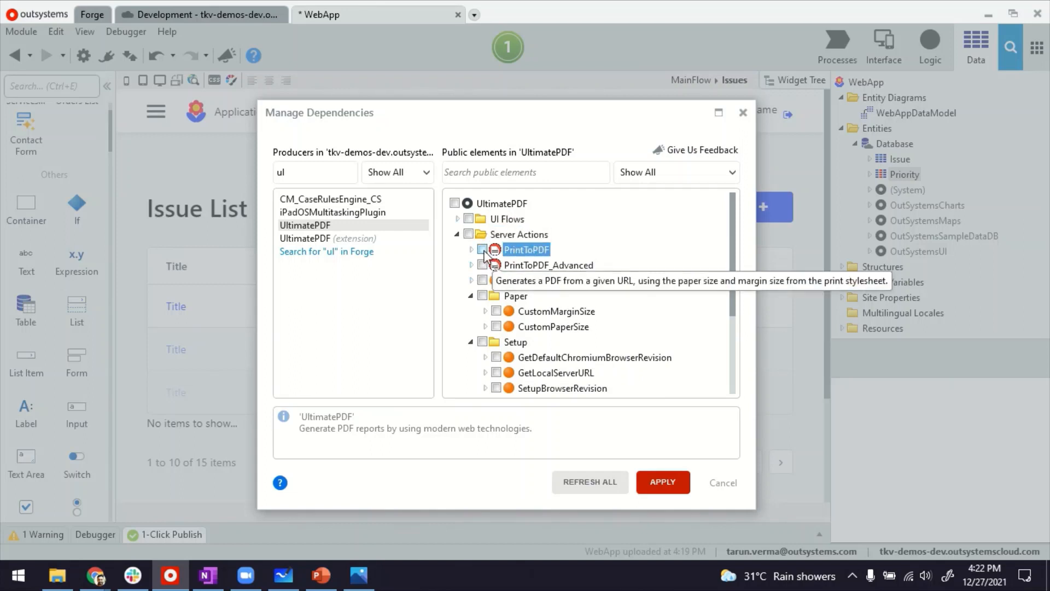
pyautogui.click(481, 249)
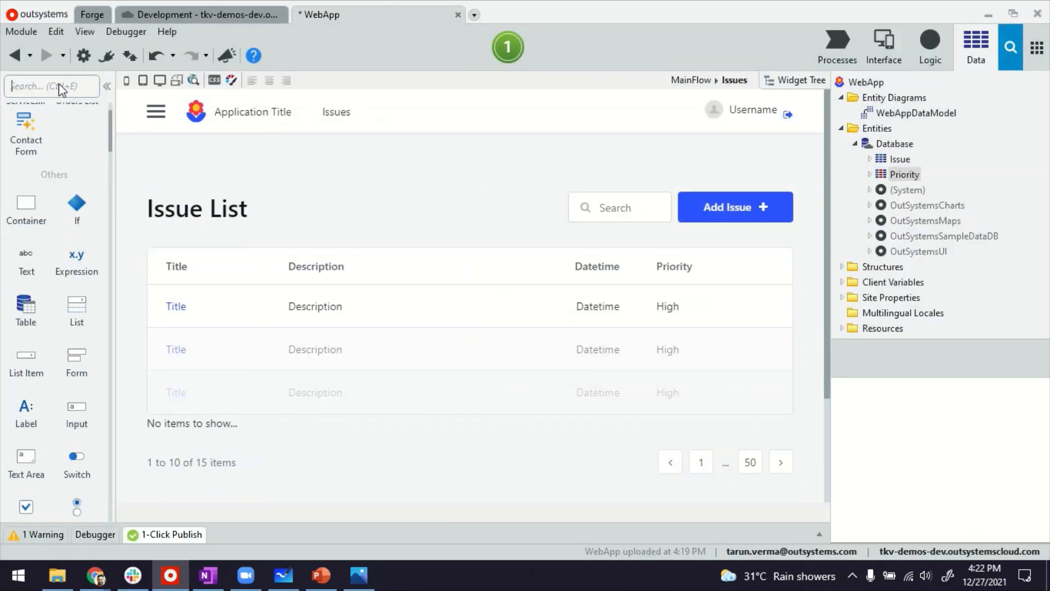
# - Drag a Button beside the Issue List search box and create its PrintOnClick action
pyautogui.write('but')
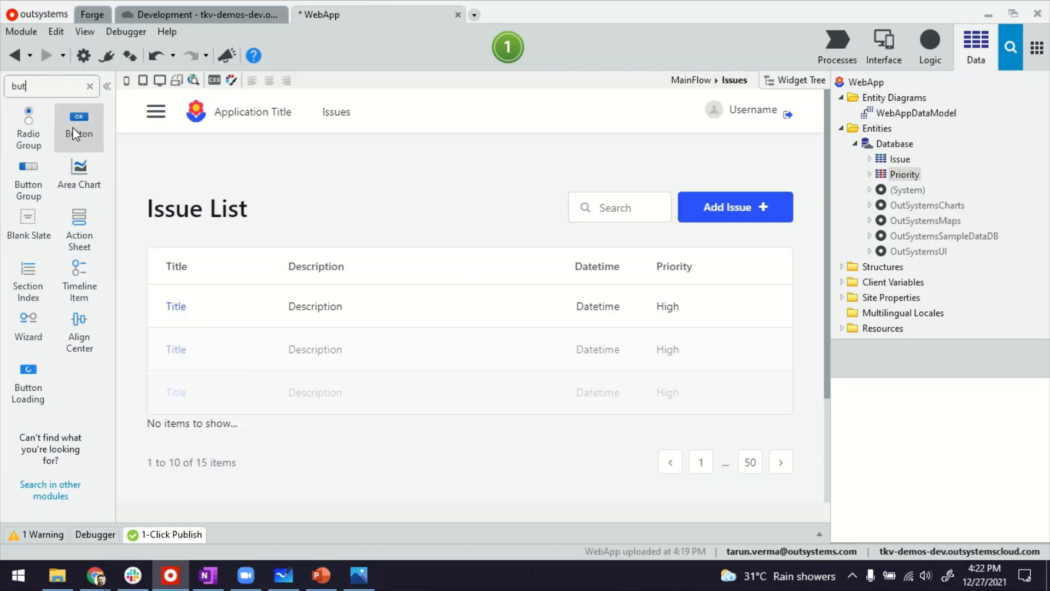
pyautogui.moveTo(78, 128); pyautogui.dragTo(629, 206)
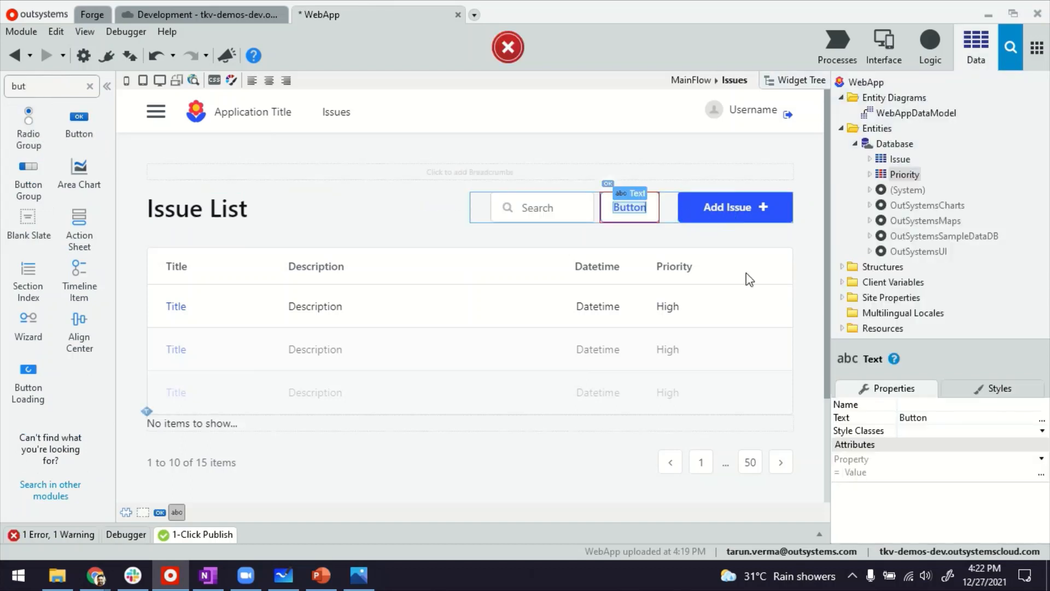
pyautogui.write('Prin')
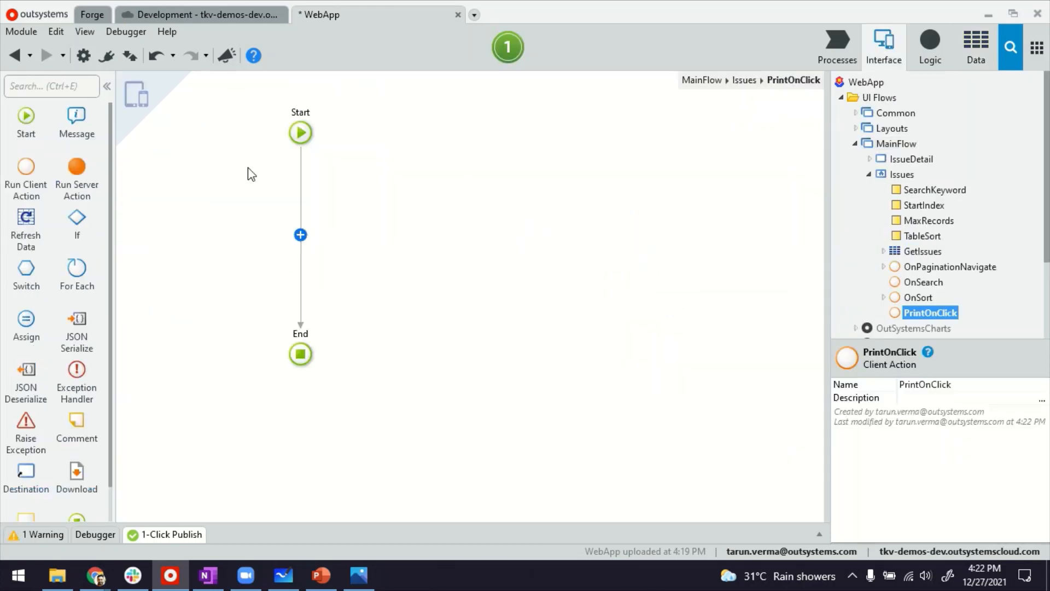
# - Add a PrintToPDF step to PrintOnClick with its URL set to GetBookmarkableURL()
pyautogui.click(300, 234)
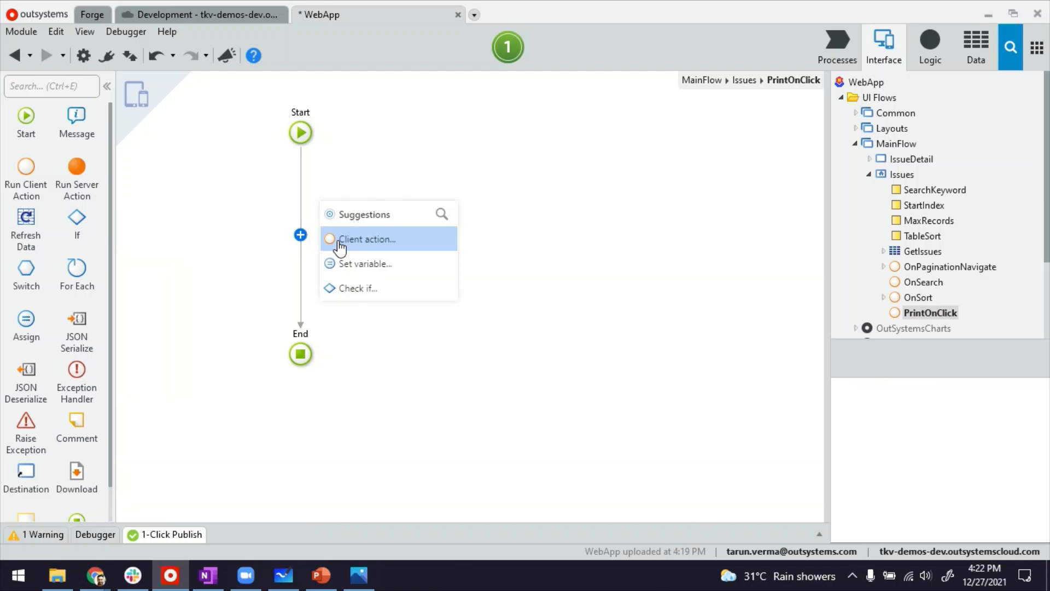
pyautogui.moveTo(466, 270)
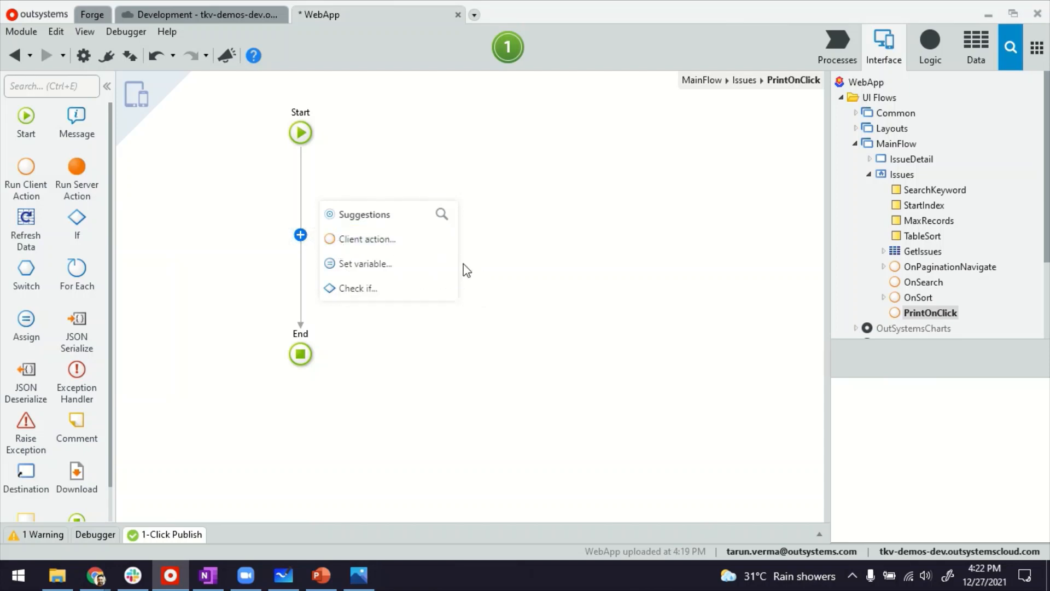
pyautogui.write('pri')
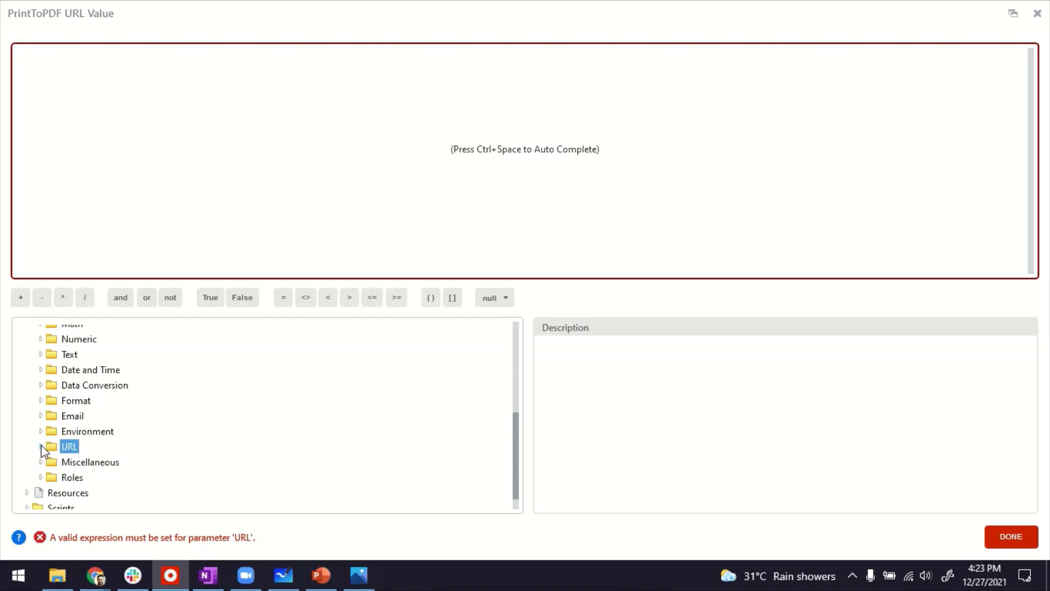
pyautogui.click(69, 447)
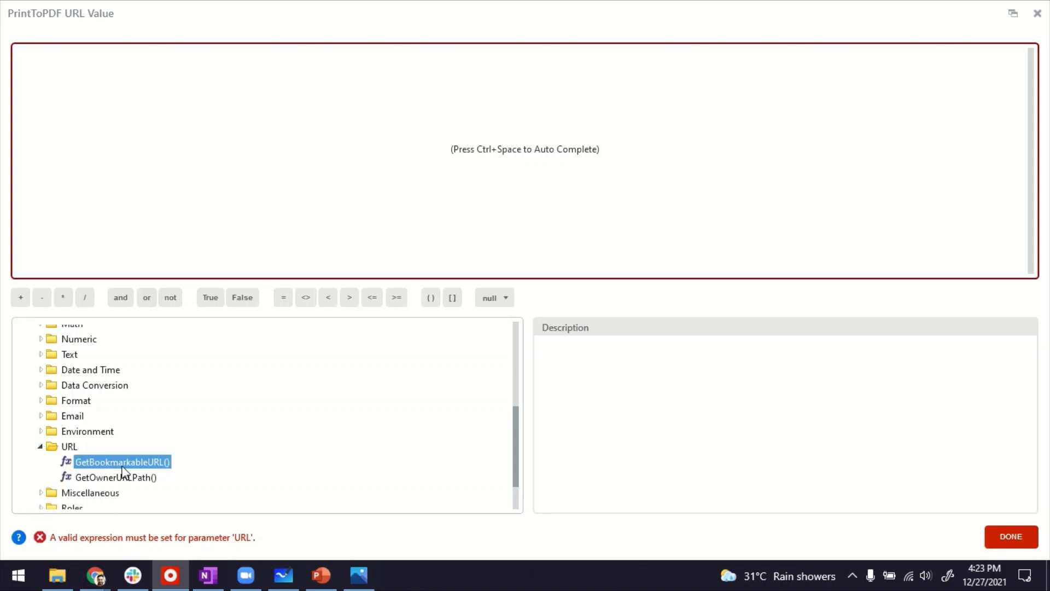
pyautogui.moveTo(101, 462)
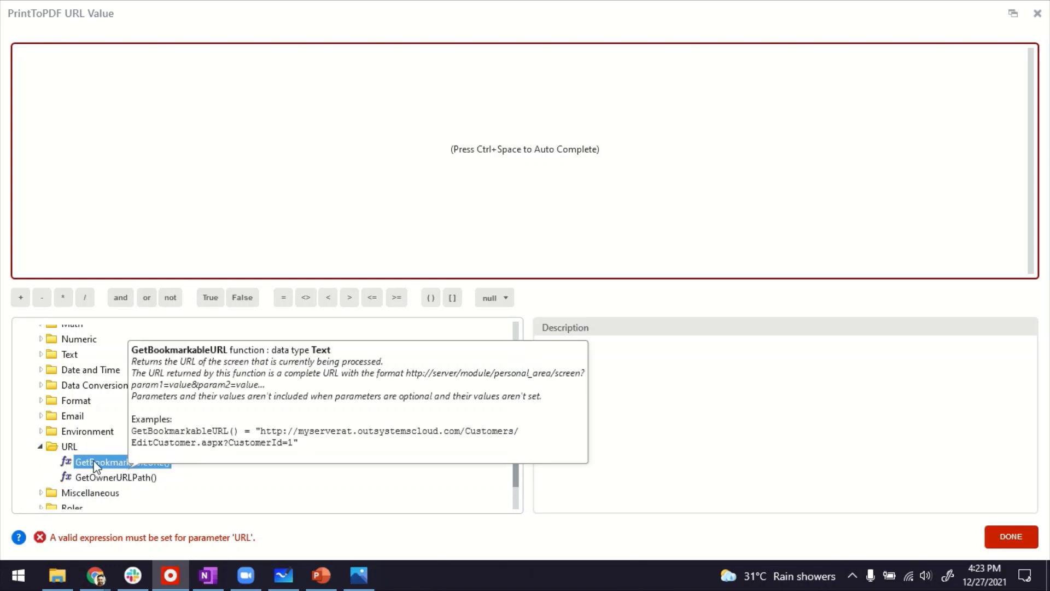
pyautogui.doubleClick(119, 462)
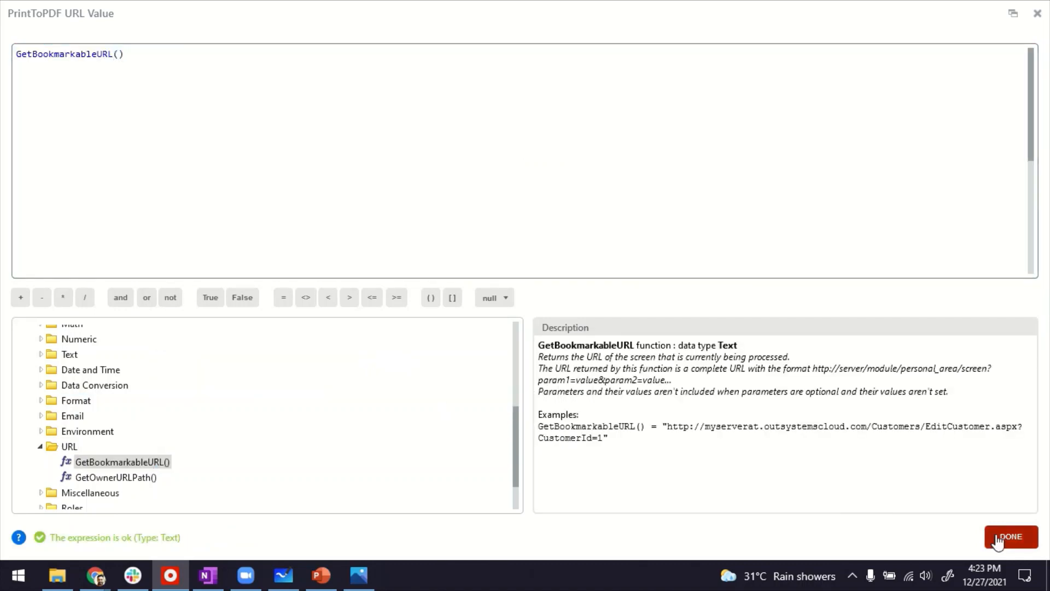
pyautogui.click(1010, 536)
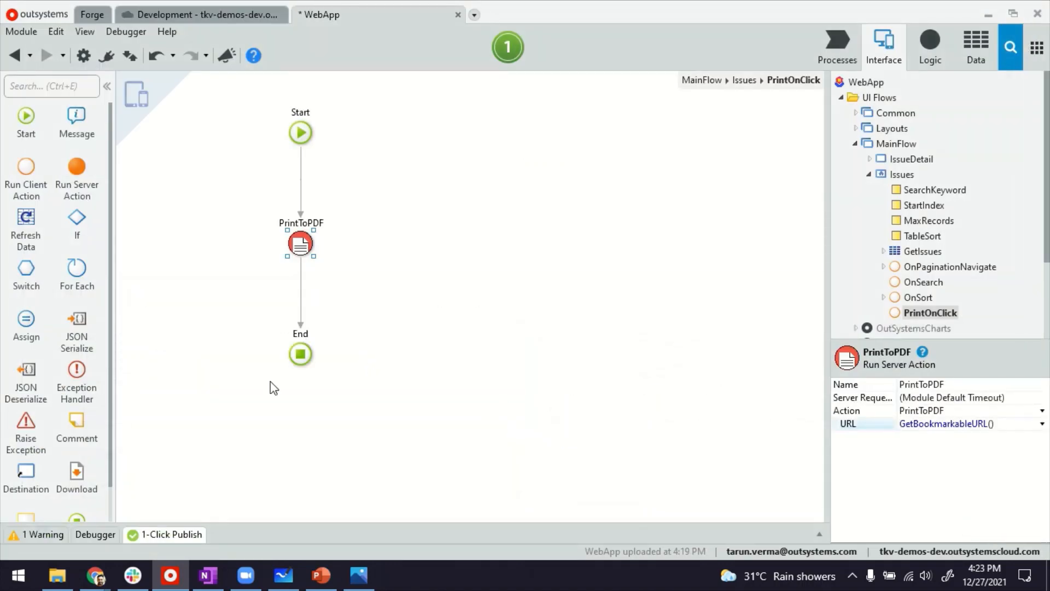
pyautogui.moveTo(149, 438)
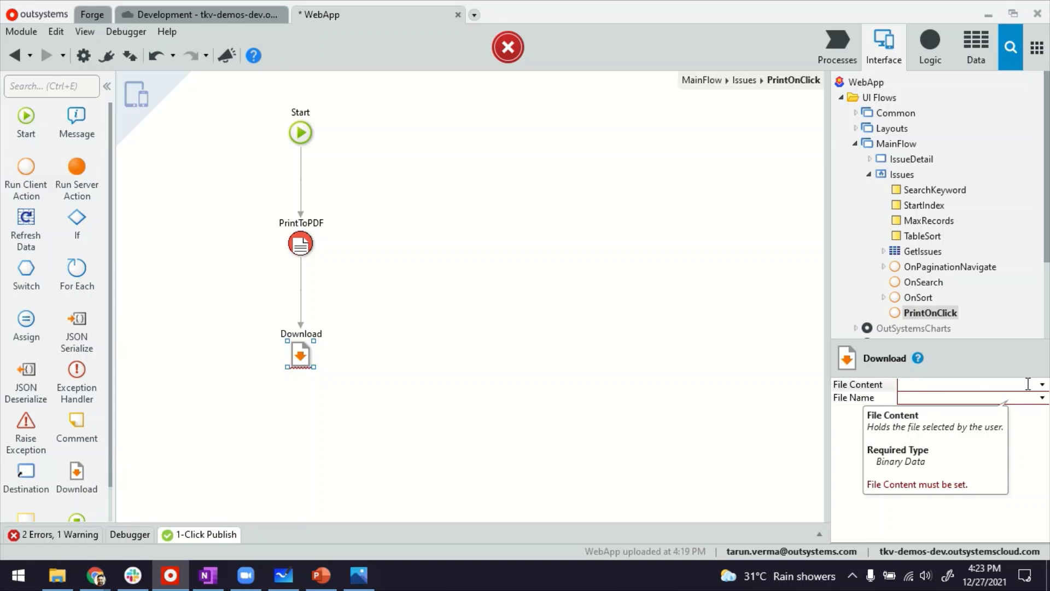
# - Set Download content to PrintToPDF.PDF and file name "Report.PDF", then 1-Click Publish
pyautogui.click(970, 384)
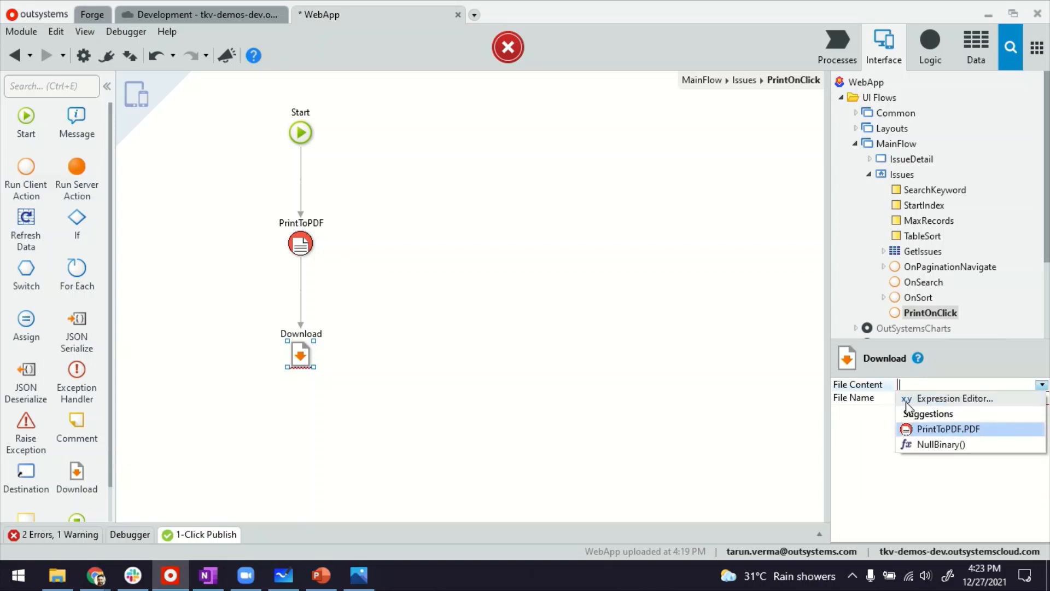
pyautogui.click(947, 429)
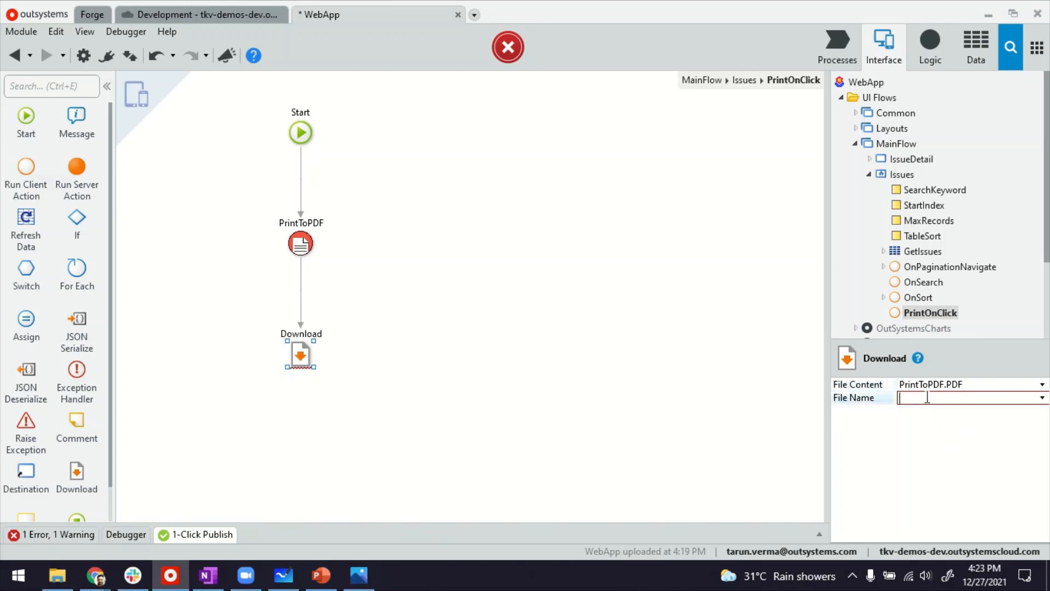
pyautogui.write('"Reop')
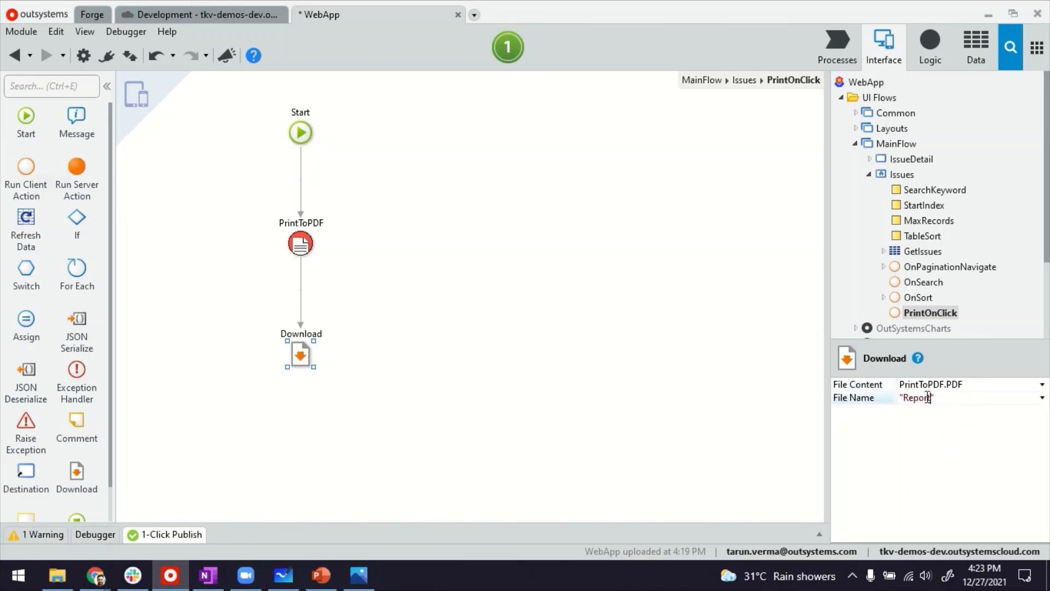
pyautogui.write('.PDF"')
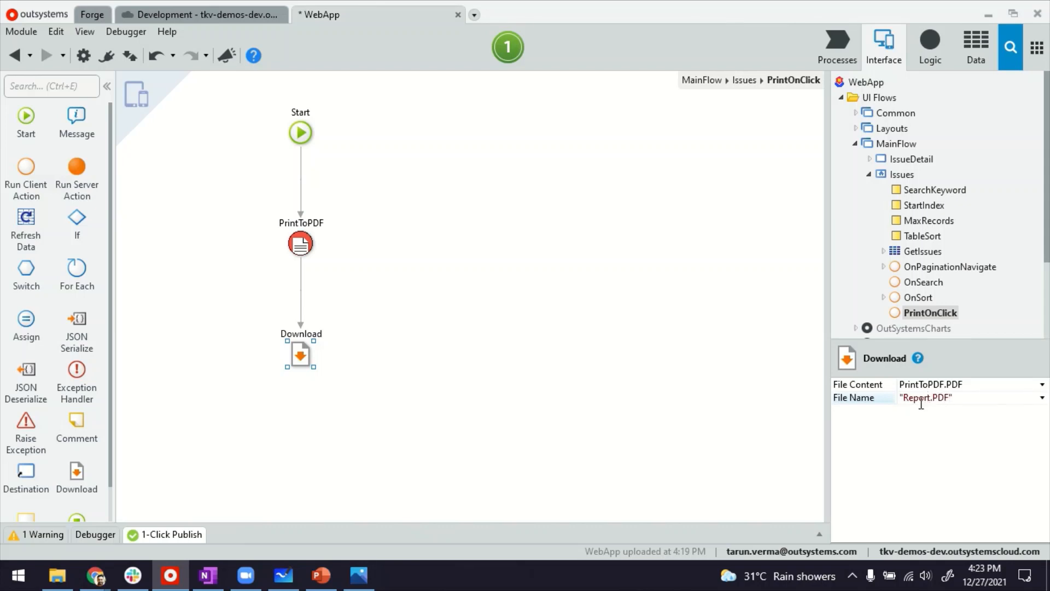
pyautogui.click(504, 77)
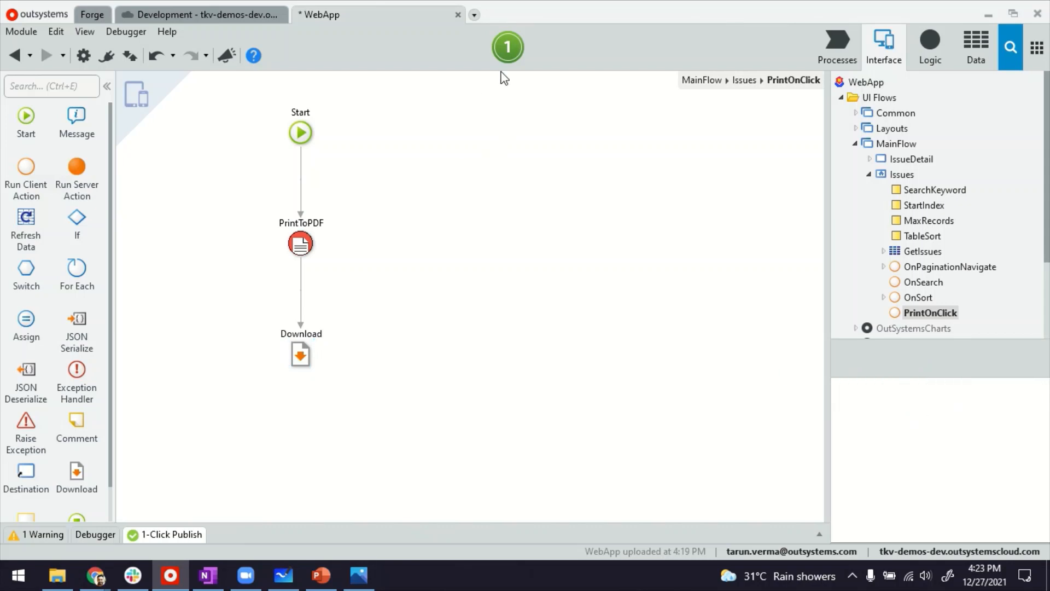
pyautogui.click(506, 47)
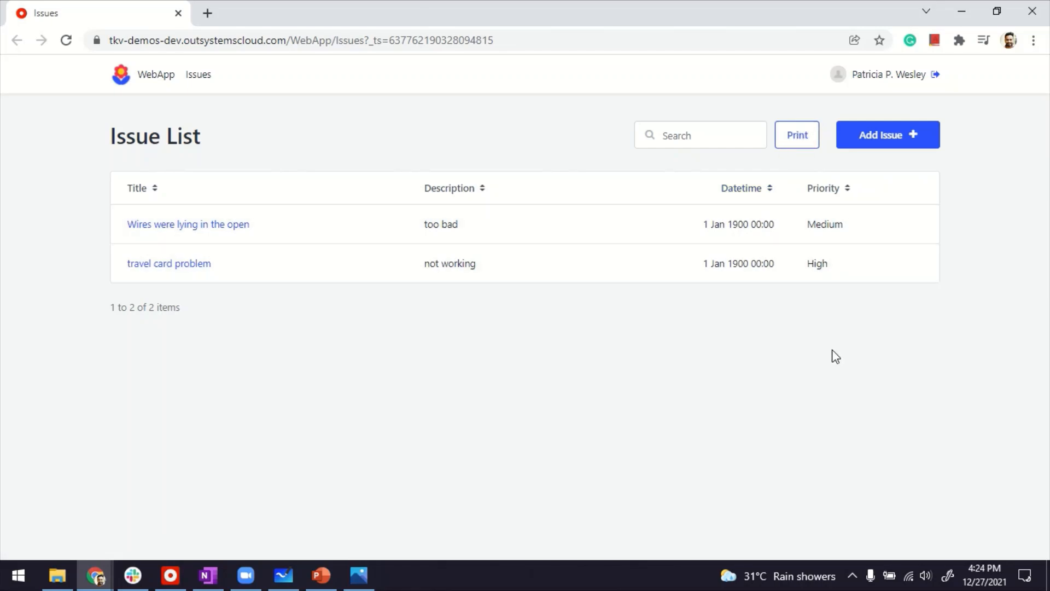
# - Print the published Issue List in Chrome and open the downloaded Report.PDF
pyautogui.click(796, 134)
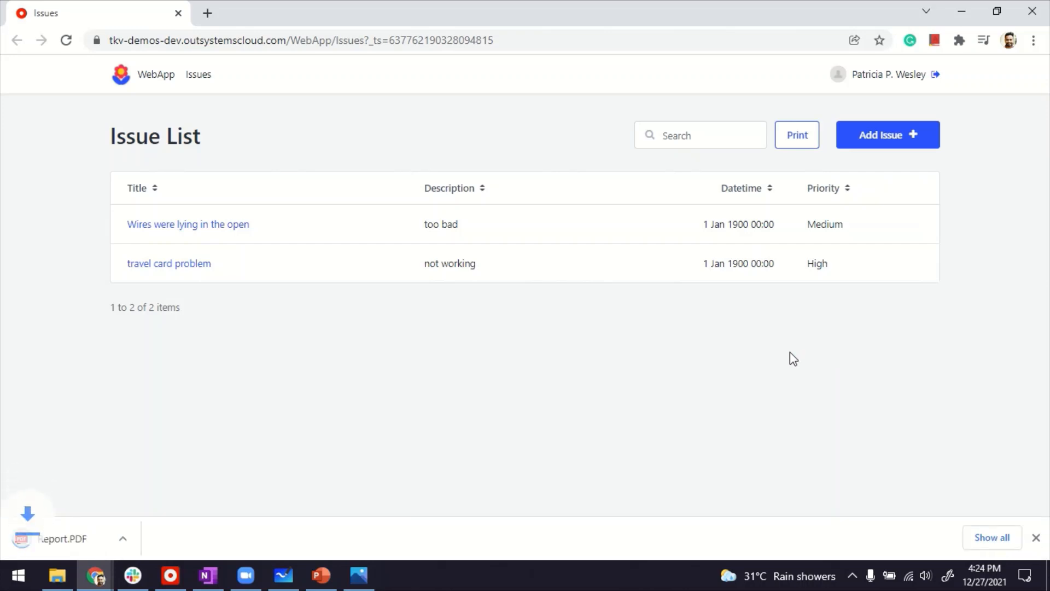
pyautogui.click(60, 538)
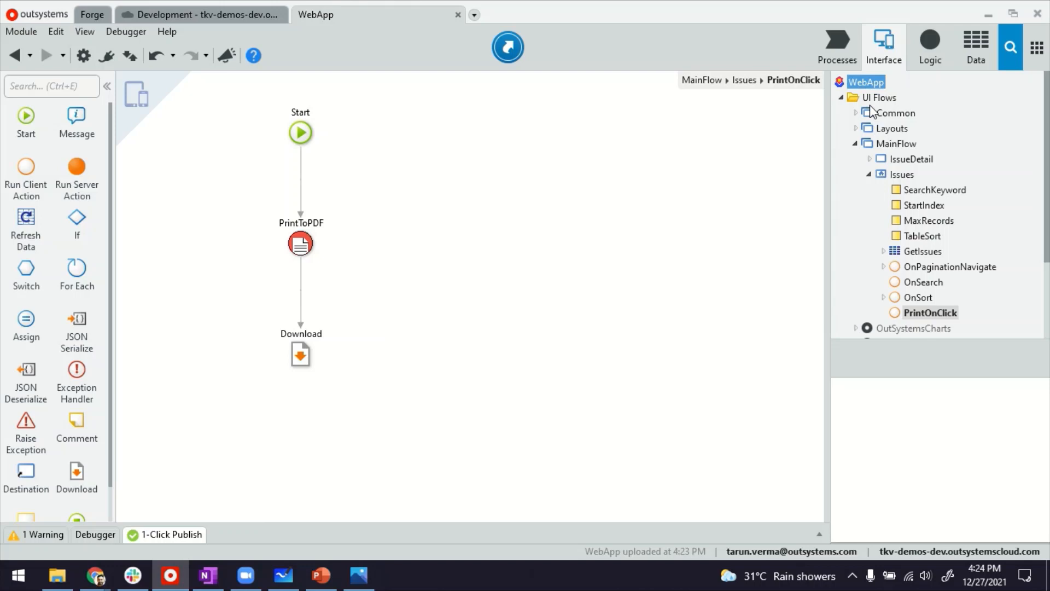
# - Open the Issues screen and insert an empty column after the Priority header
pyautogui.click(902, 173)
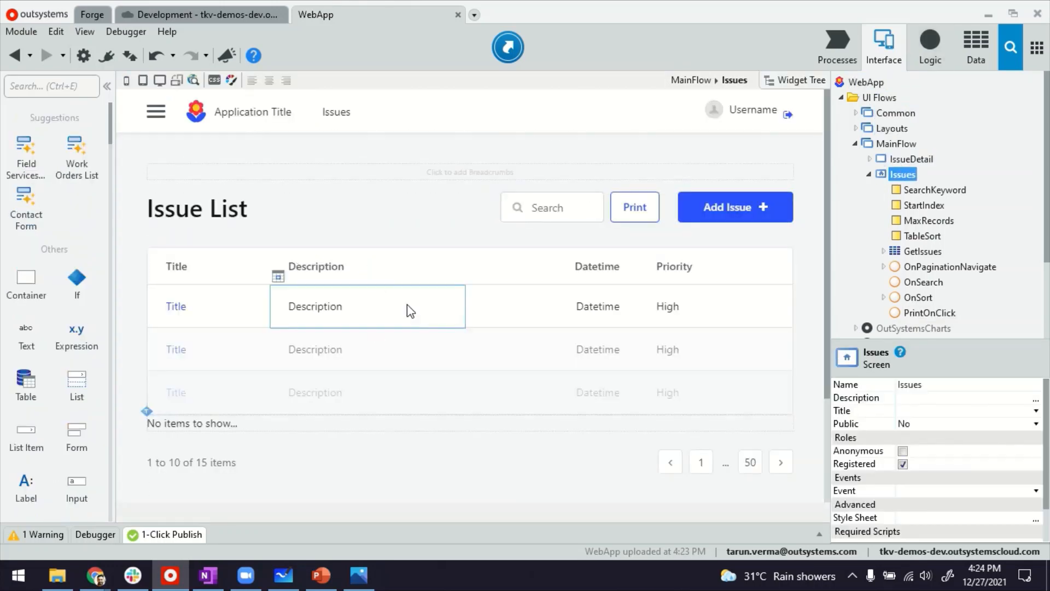
pyautogui.moveTo(290, 311)
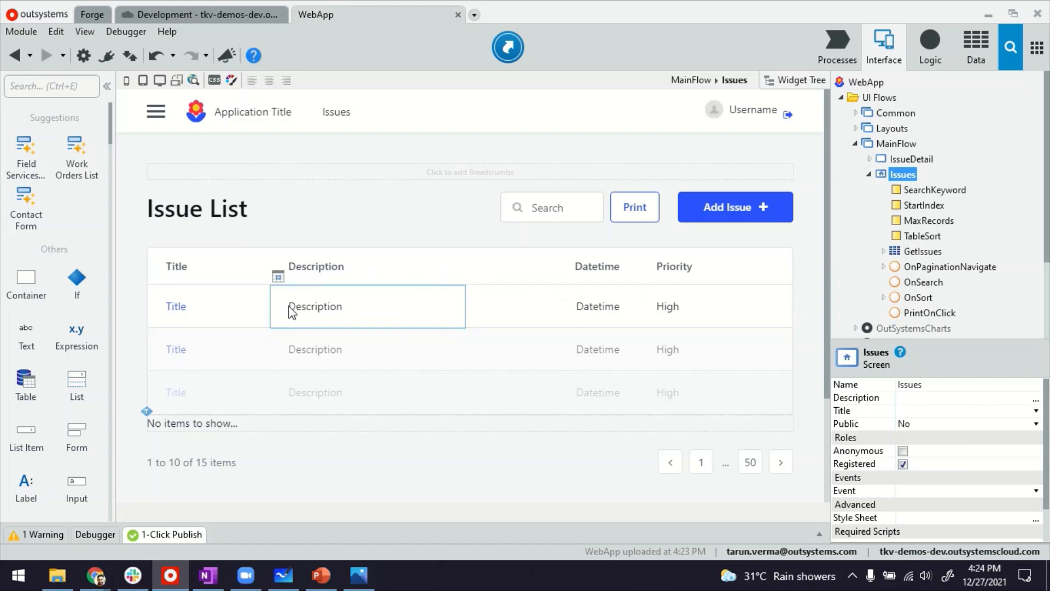
pyautogui.click(315, 306)
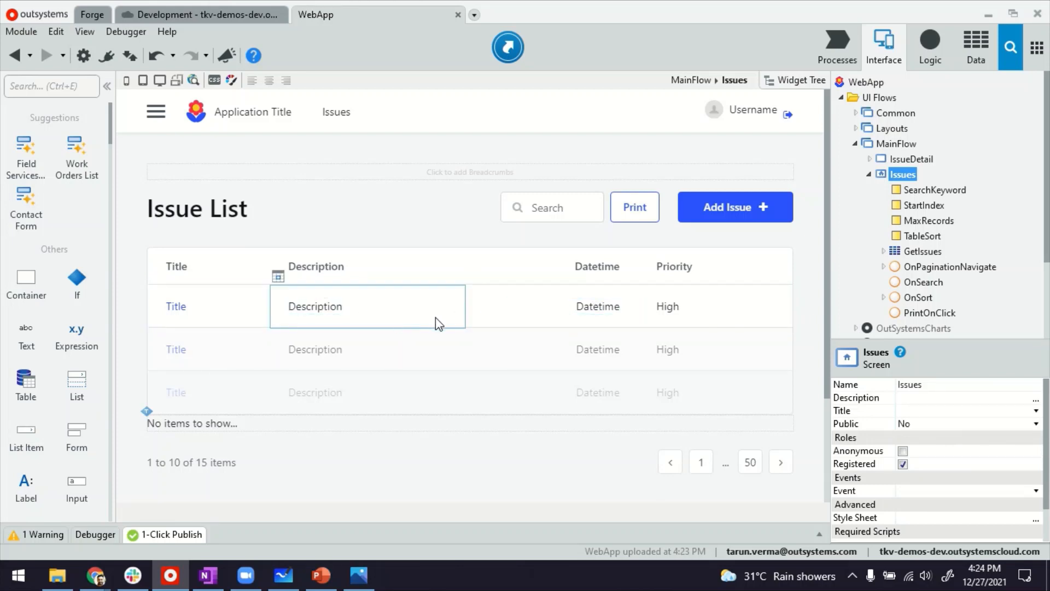
pyautogui.click(713, 306)
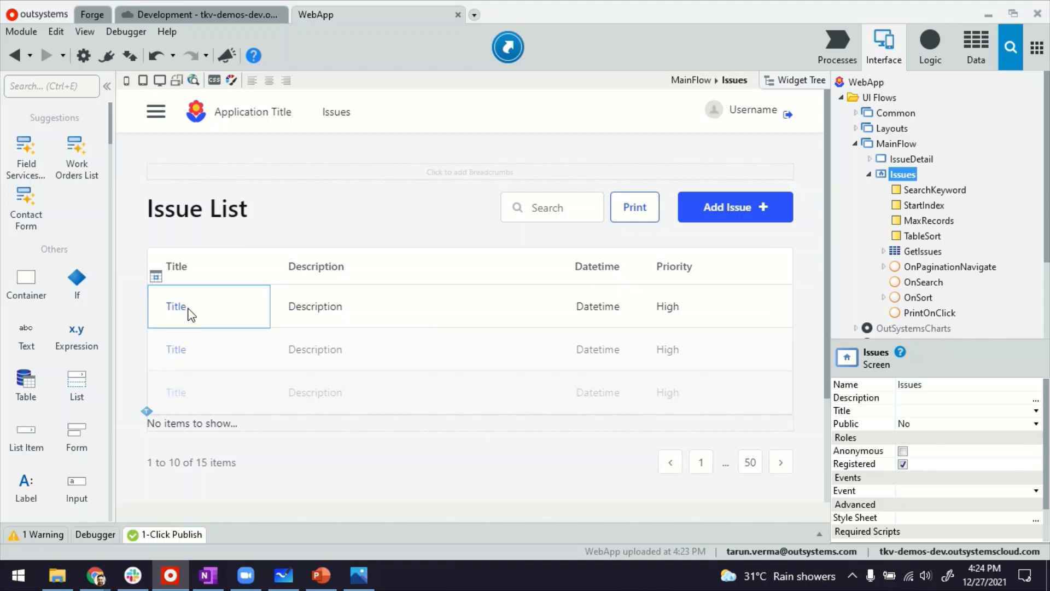
pyautogui.moveTo(261, 306)
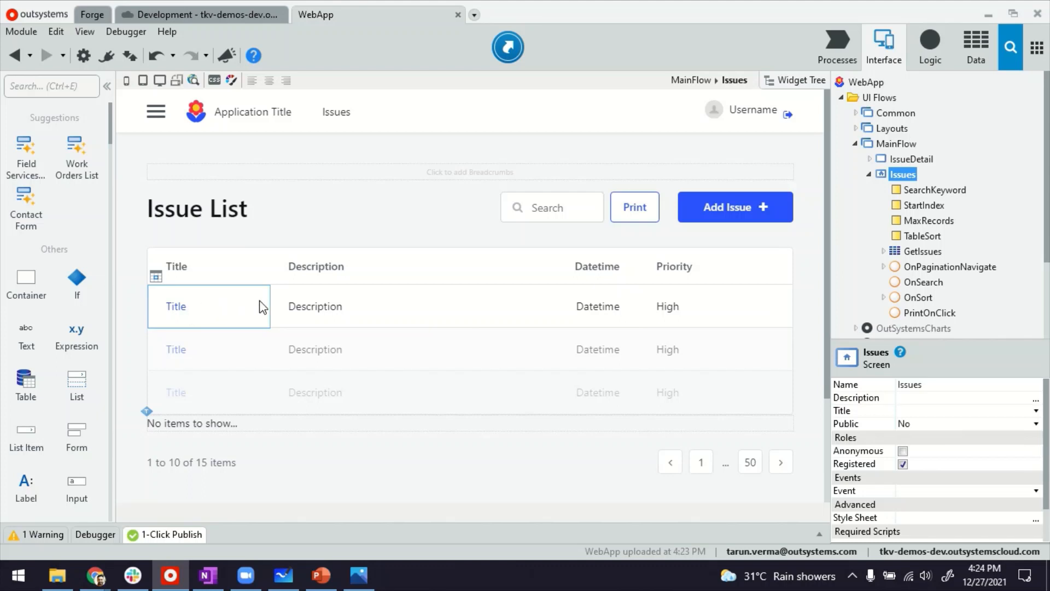
pyautogui.click(910, 158)
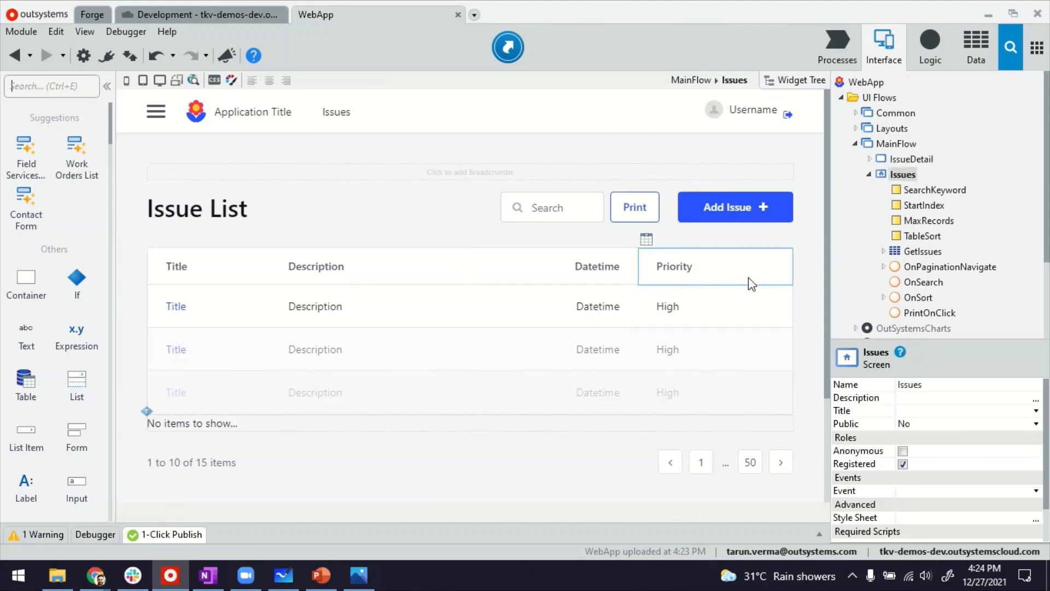
pyautogui.click(357, 80)
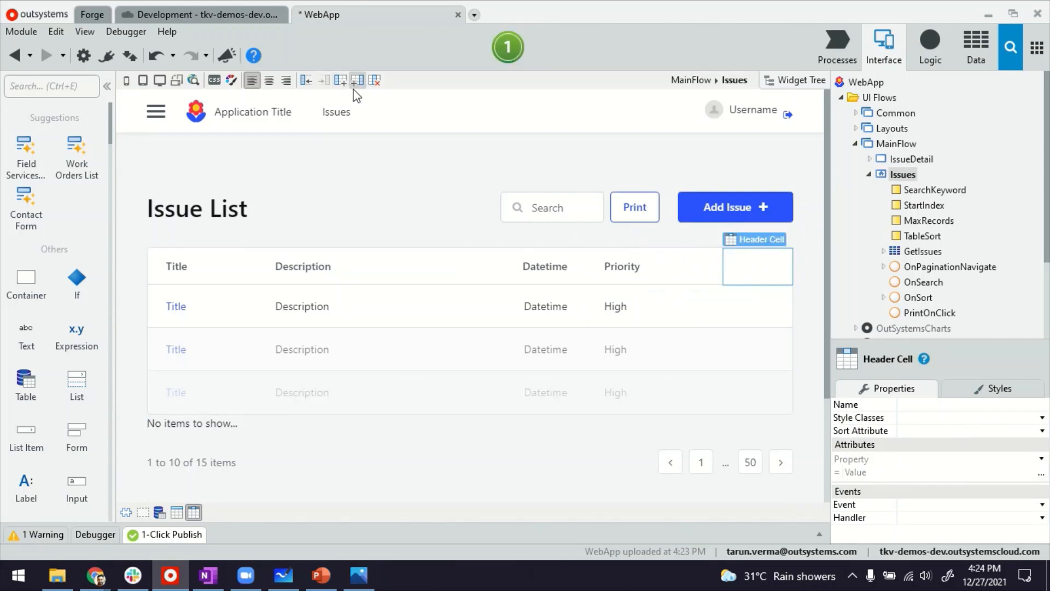
# - Place a 'file pdf' Icon in the new column and link it to a new LinkOnClick action
pyautogui.write('id')
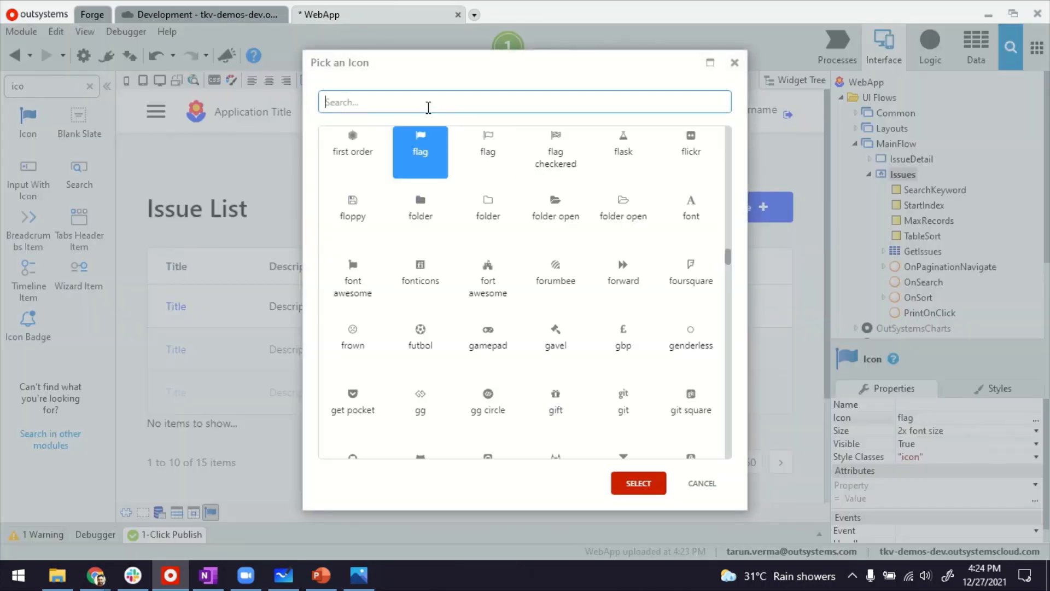
pyautogui.write('pdf')
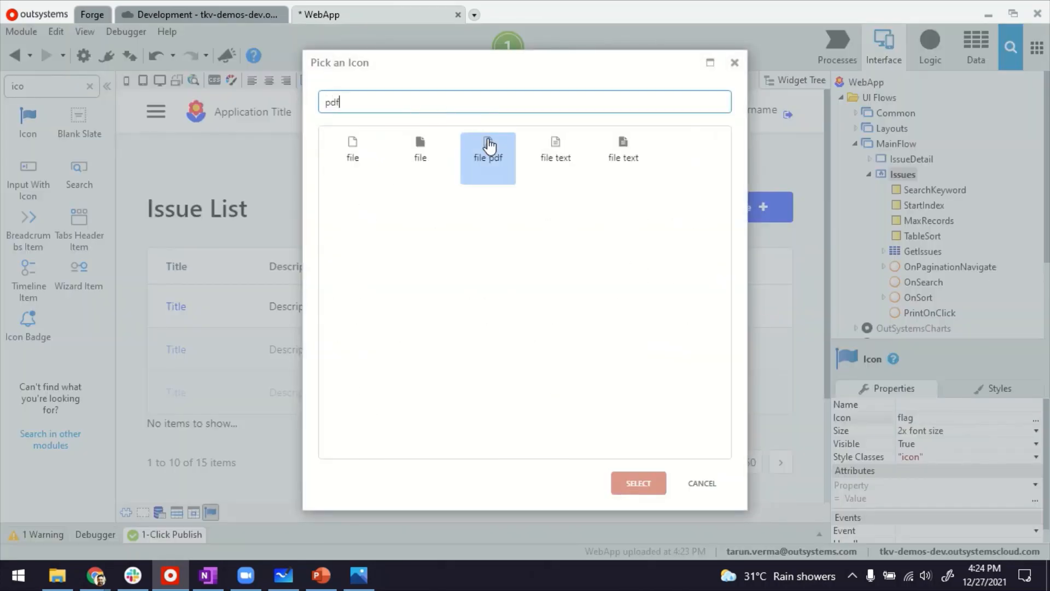
pyautogui.click(636, 483)
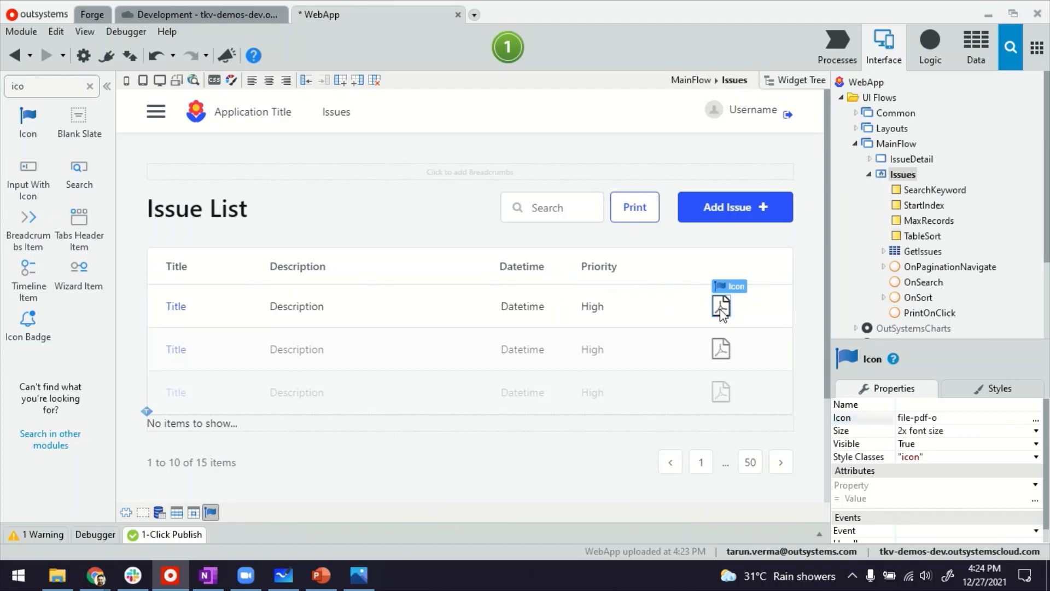
pyautogui.rightClick(722, 308)
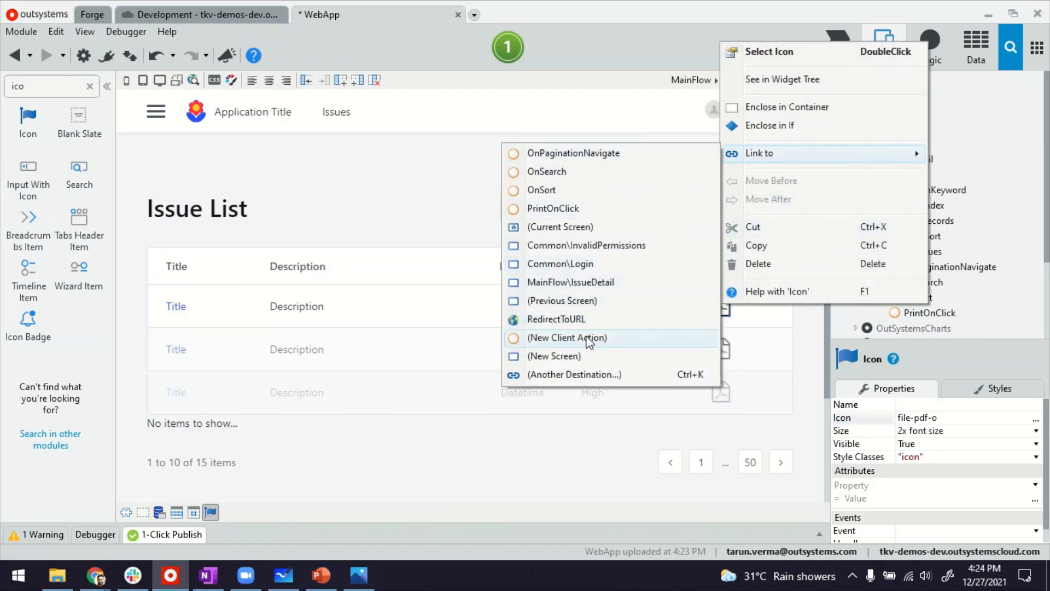
pyautogui.click(567, 337)
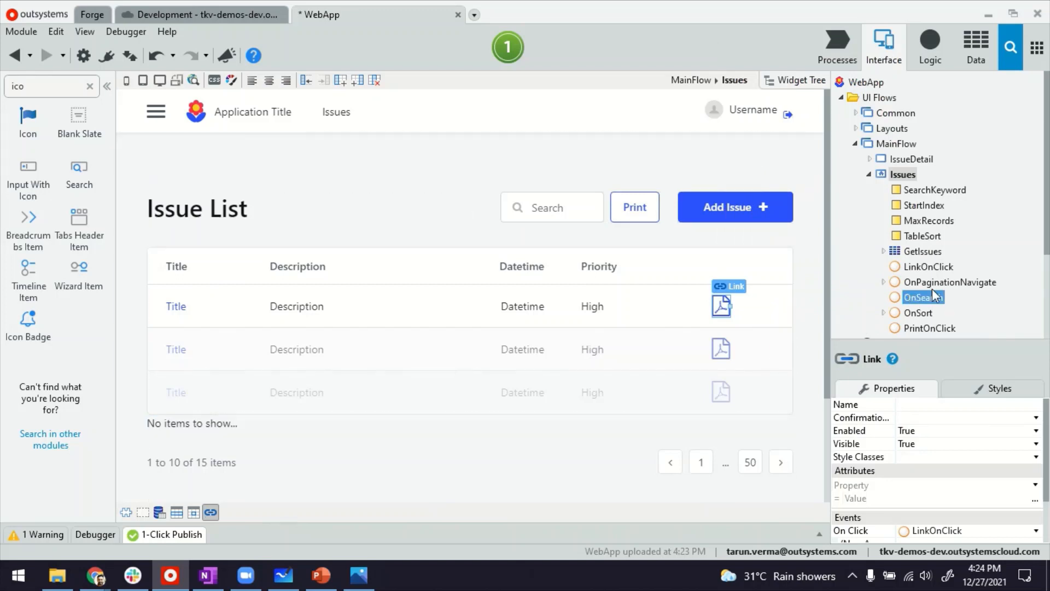
pyautogui.click(929, 266)
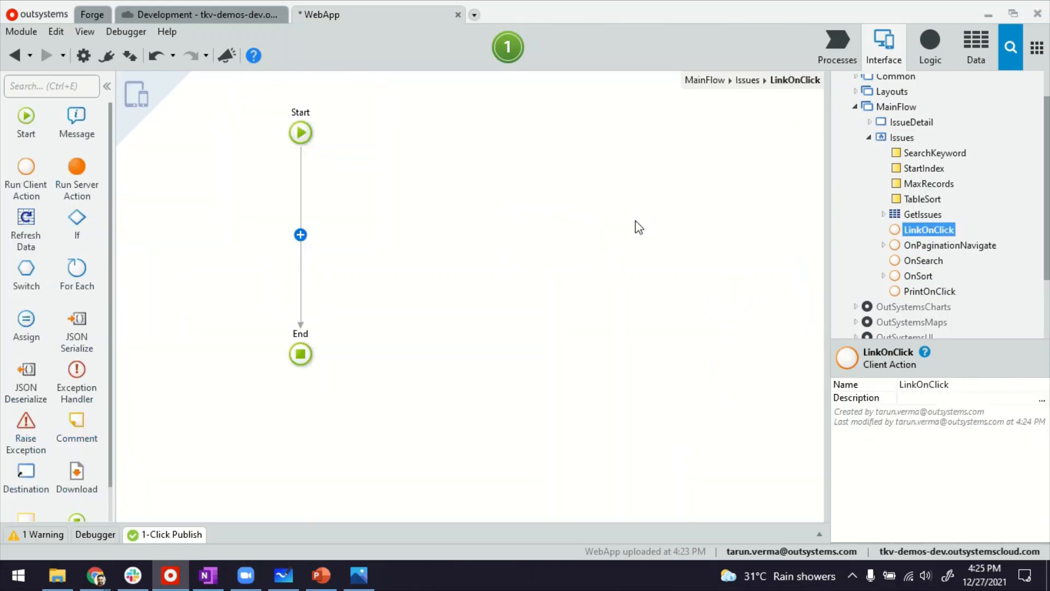
pyautogui.moveTo(301, 234)
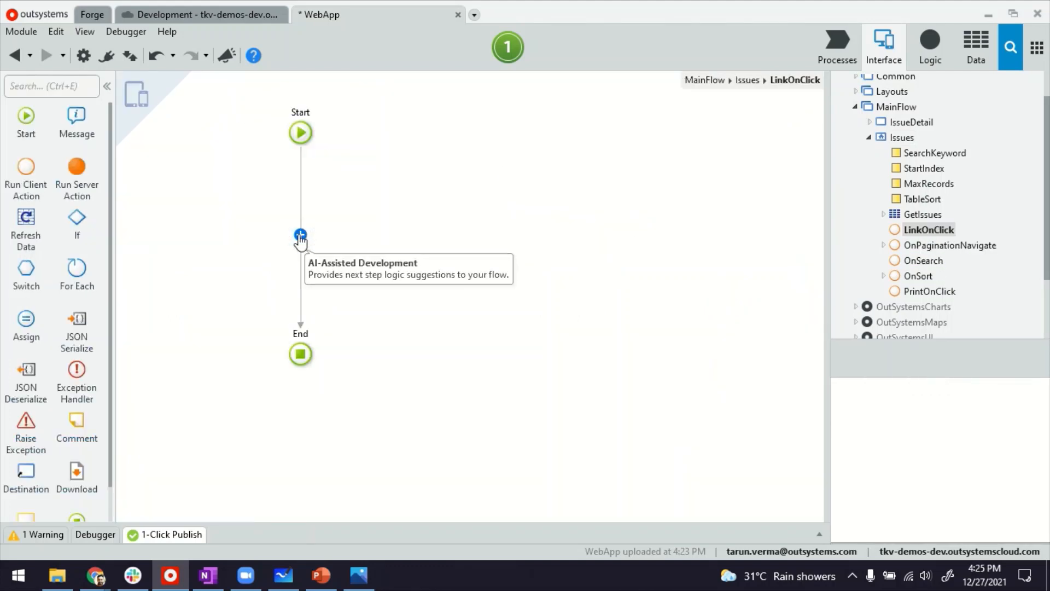
# - Insert a Call PrintToPDF node into LinkOnClick and select its required URL parameter
pyautogui.click(300, 235)
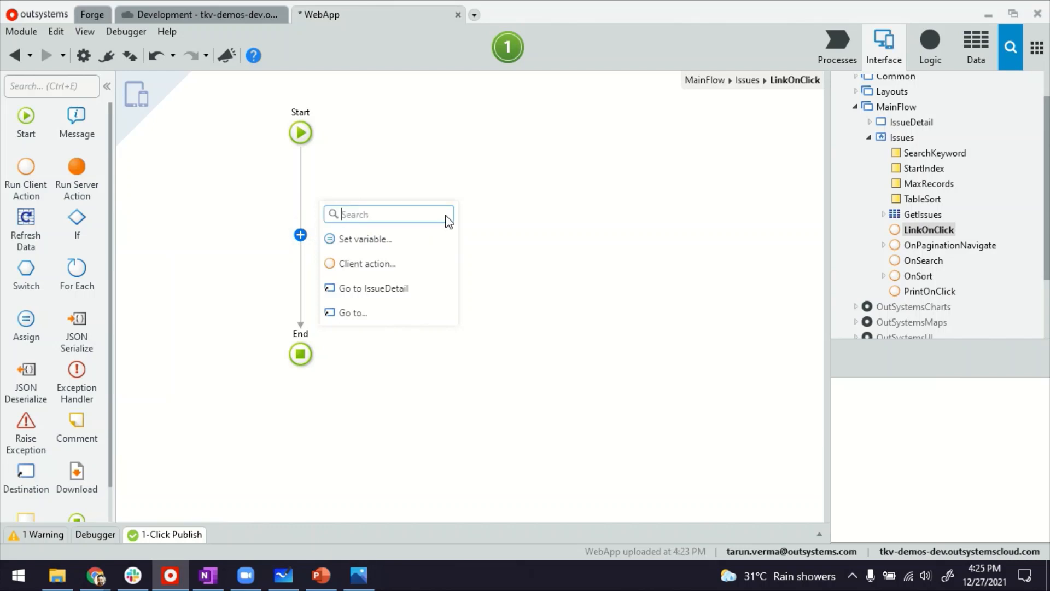
pyautogui.write('prin')
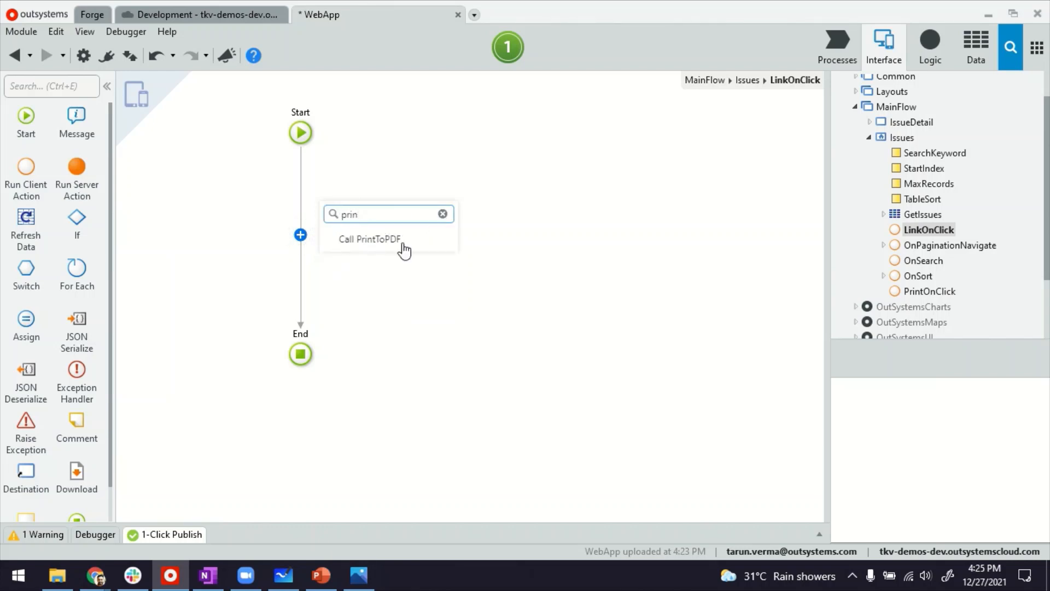
pyautogui.click(371, 239)
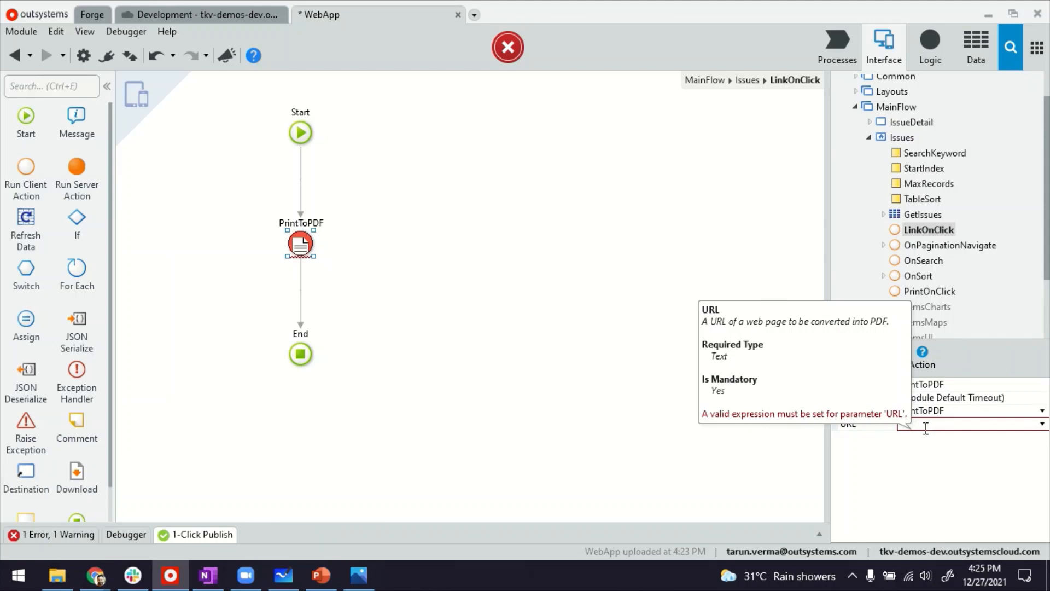
pyautogui.click(912, 122)
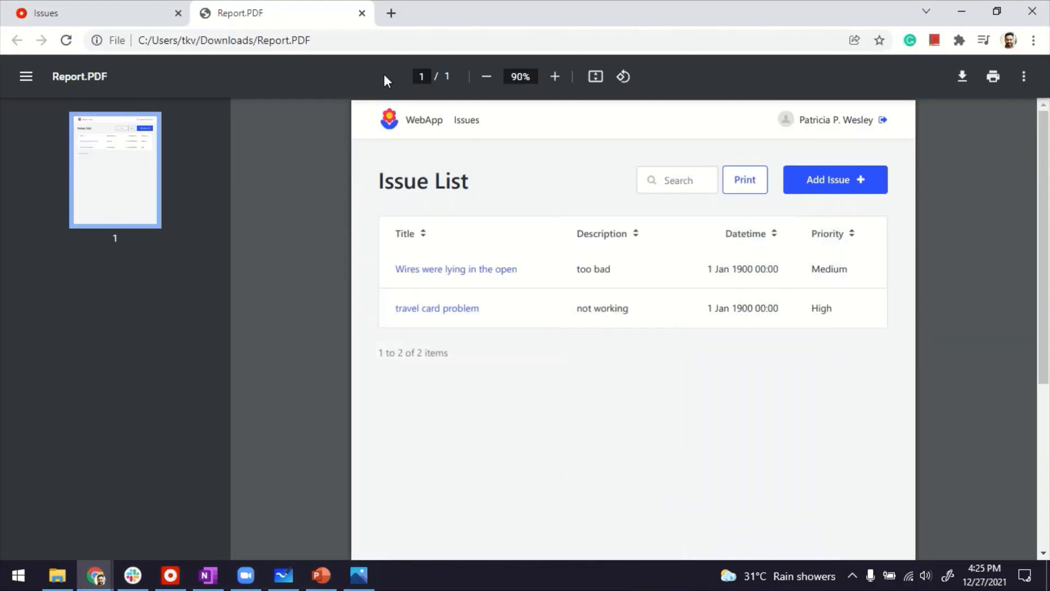
# - Open the first issue's Edit Issue detail page from the Issues list and copy its web address
pyautogui.click(94, 12)
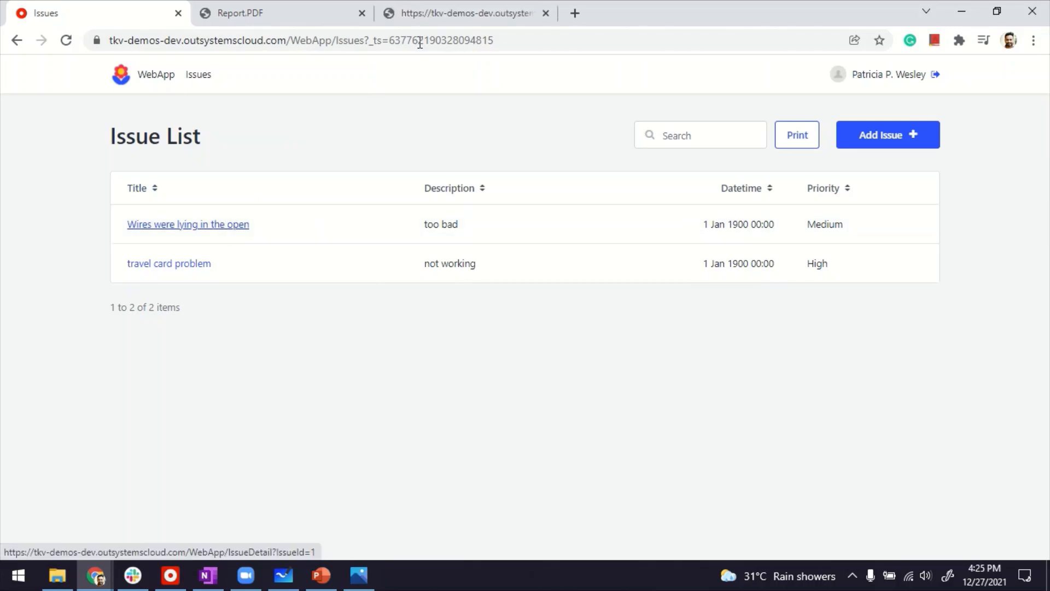
pyautogui.click(188, 224)
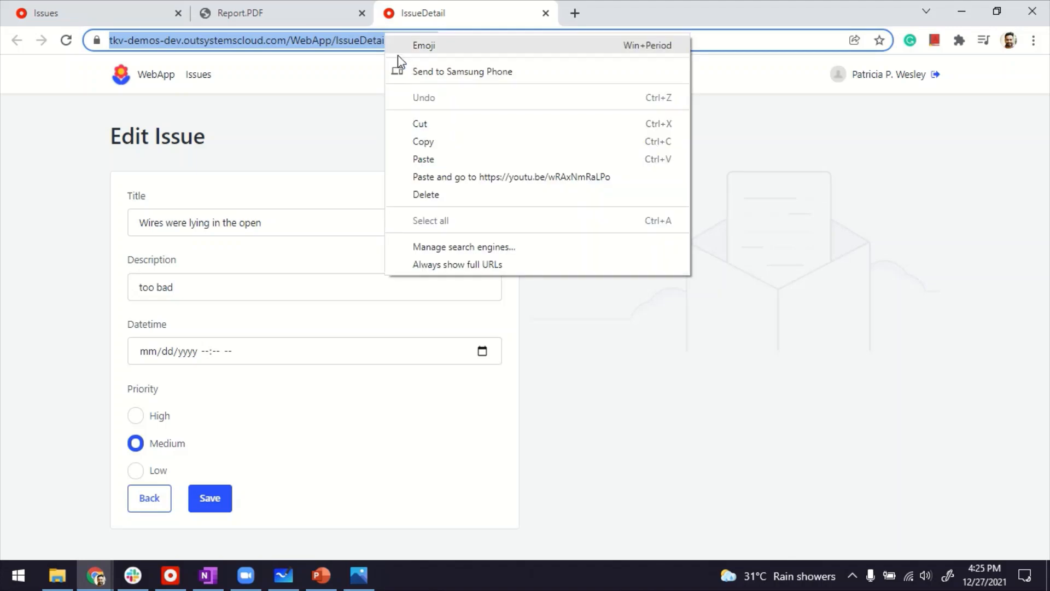
pyautogui.click(207, 575)
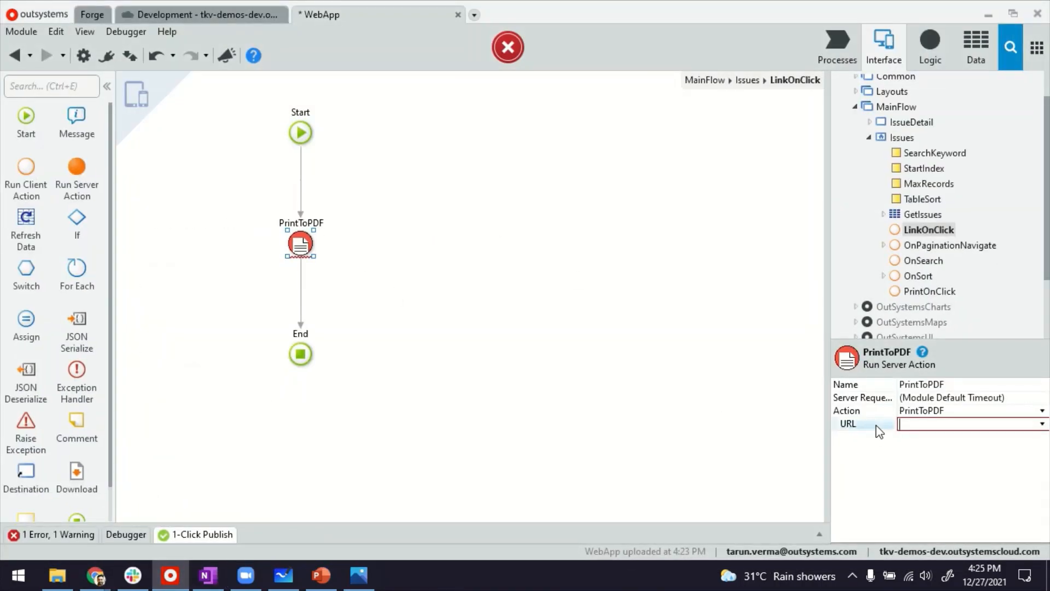
# - Set the PrintToPDF URL to the quoted IssueDetail address + GetIssues.List.Current.Issue.Id
pyautogui.click(967, 423)
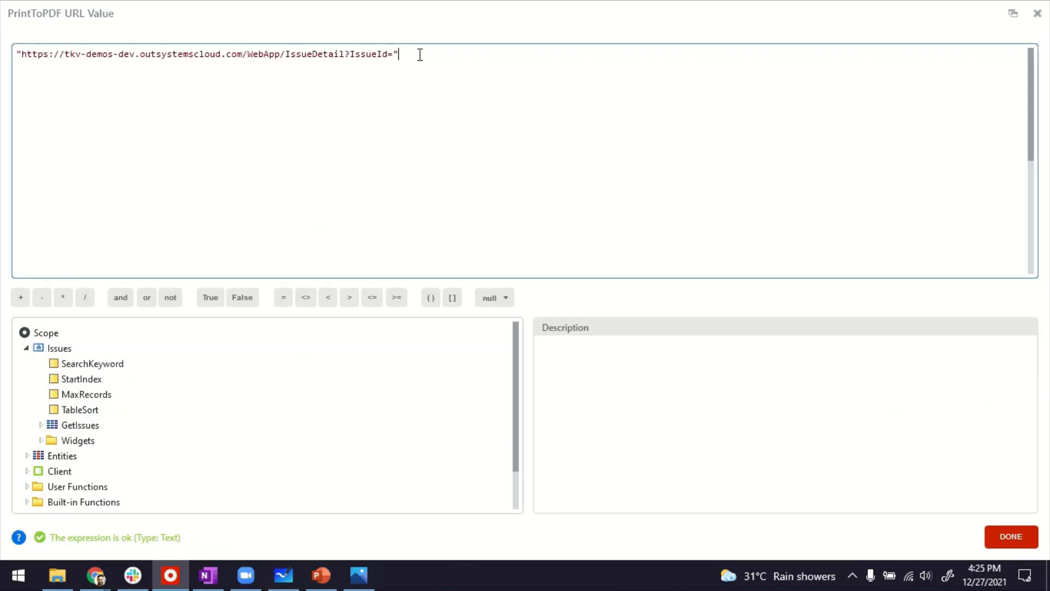
pyautogui.write('+')
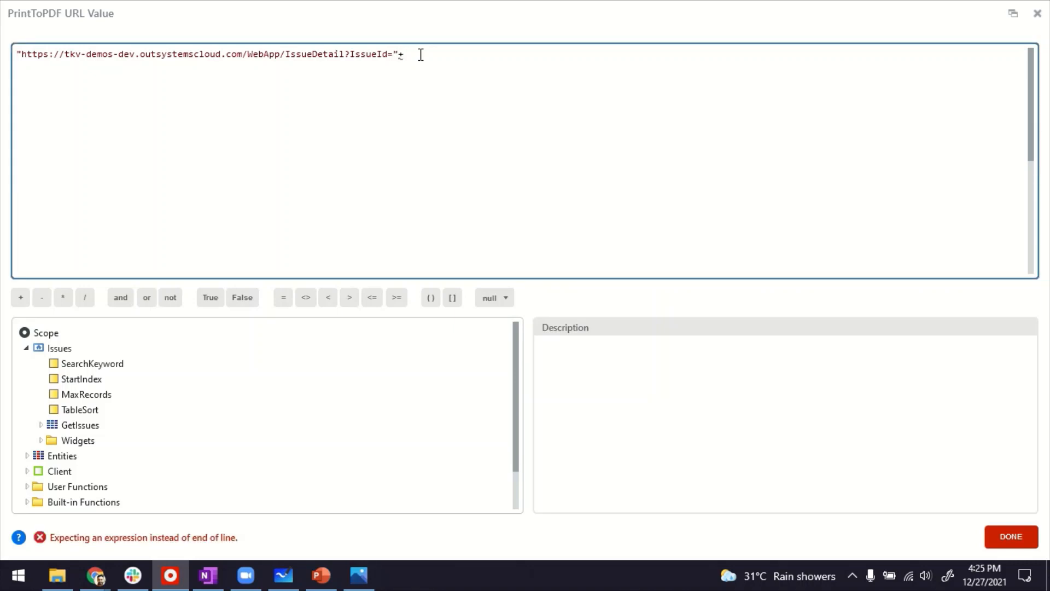
pyautogui.moveTo(427, 66)
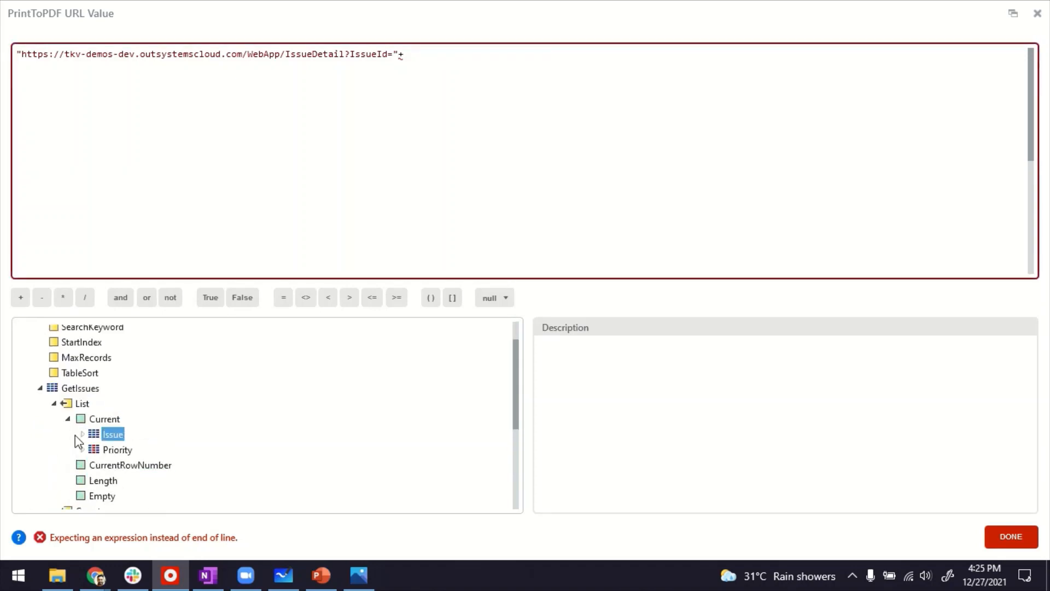
pyautogui.doubleClick(113, 434)
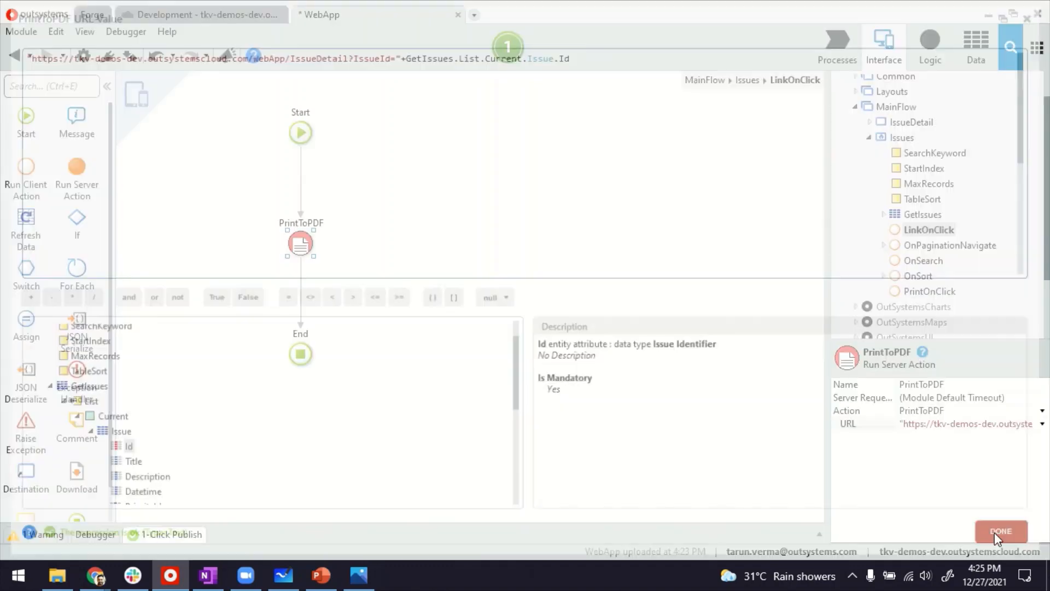
pyautogui.click(1000, 534)
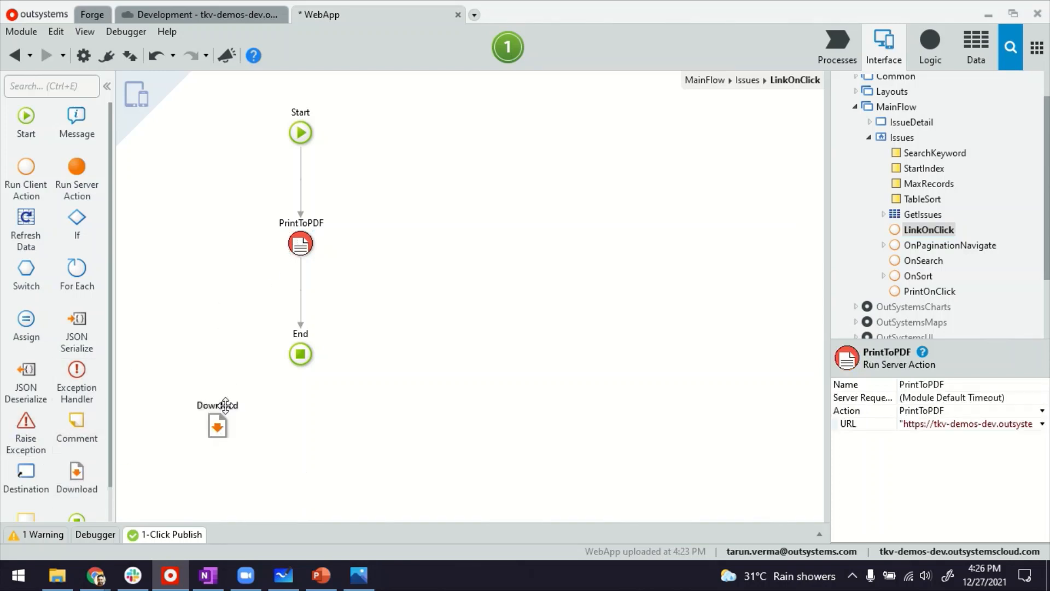
# - Add a Download step saving PrintToPDF.PDF as Issue.Title + ".PDF", publish, and open the app
pyautogui.moveTo(217, 422); pyautogui.dragTo(300, 353)
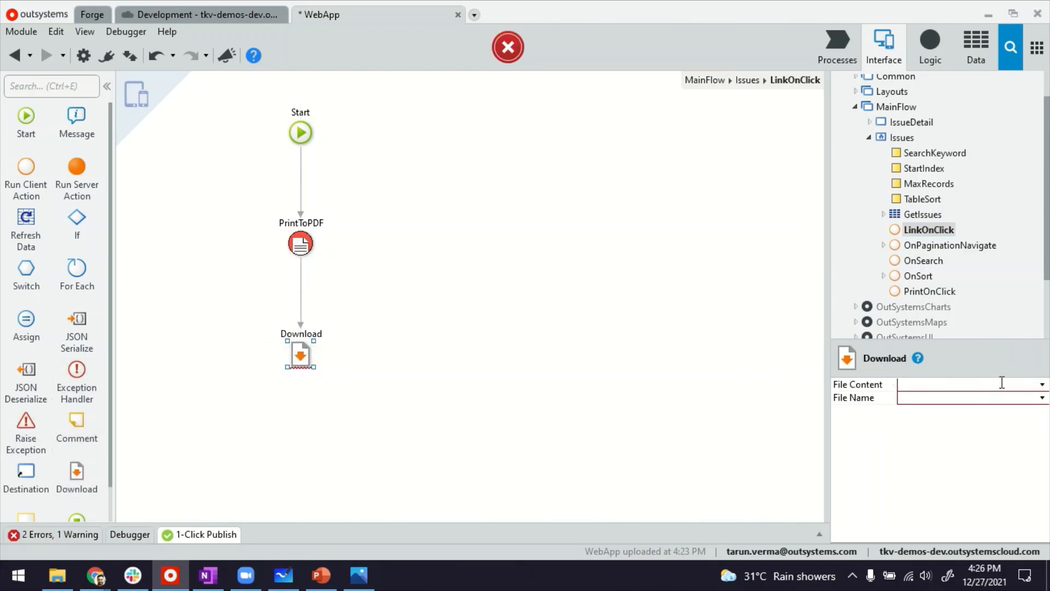
pyautogui.click(967, 384)
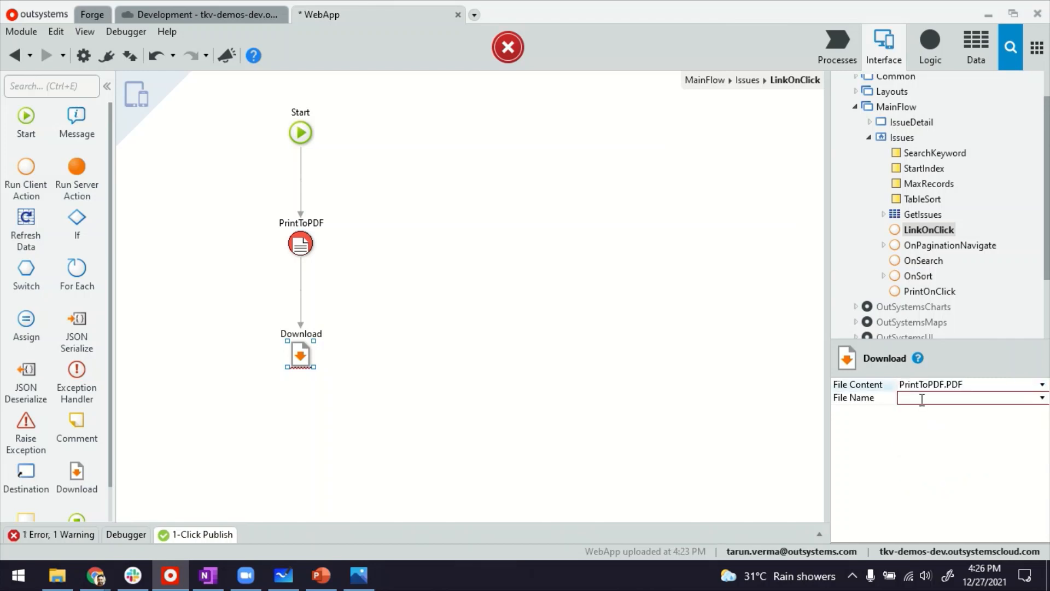
pyautogui.click(967, 397)
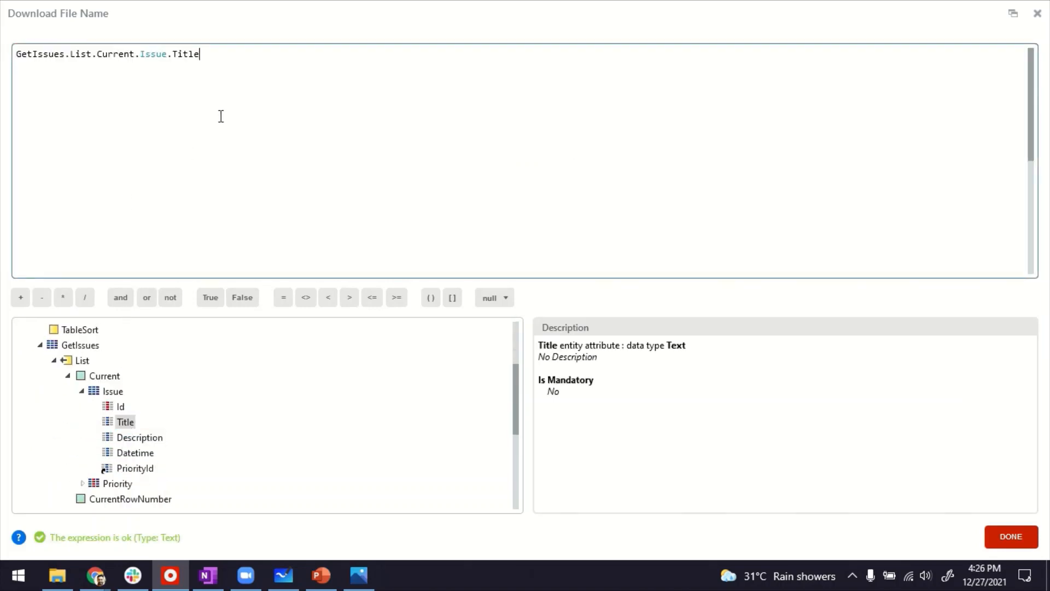
pyautogui.write('+ ""')
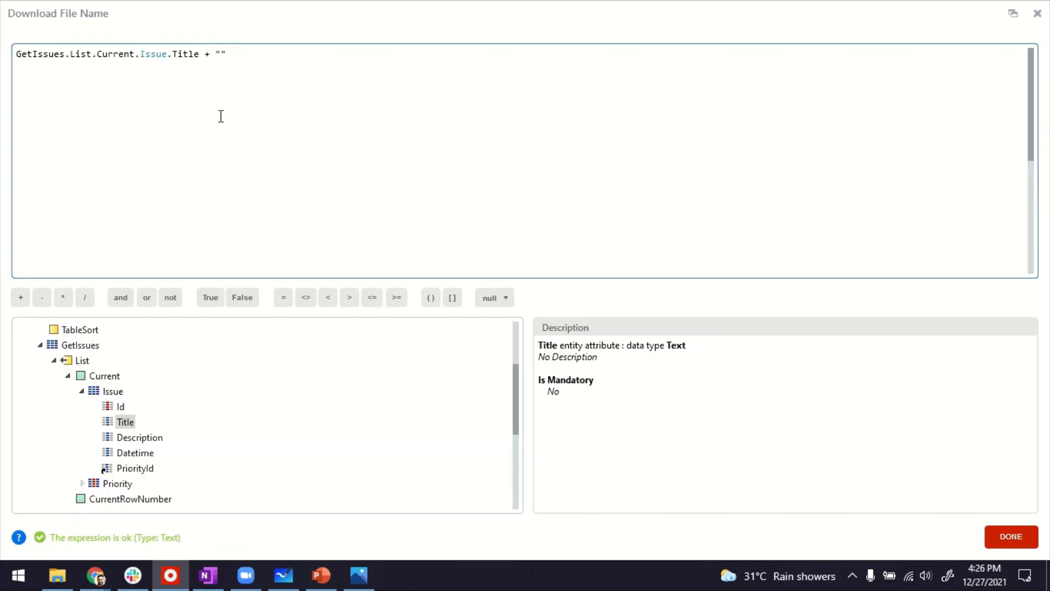
pyautogui.write('.PDF')
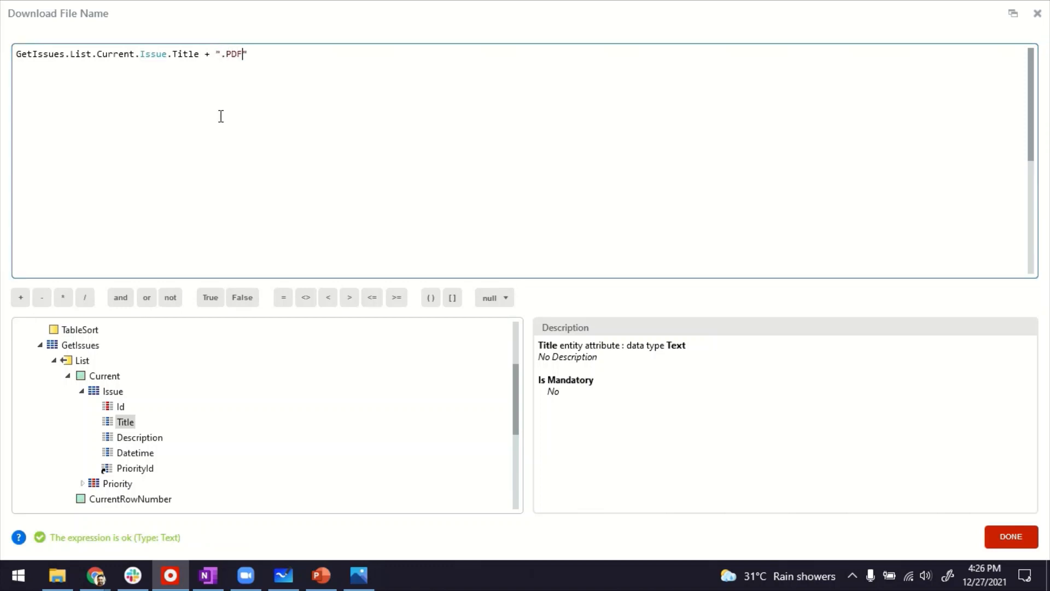
pyautogui.click(1010, 536)
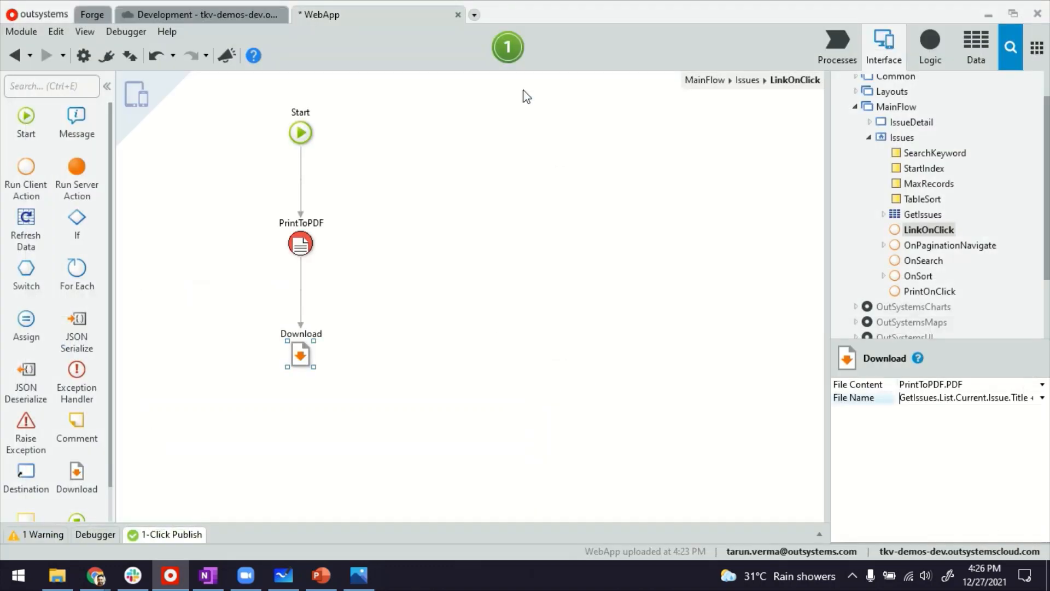
pyautogui.click(507, 47)
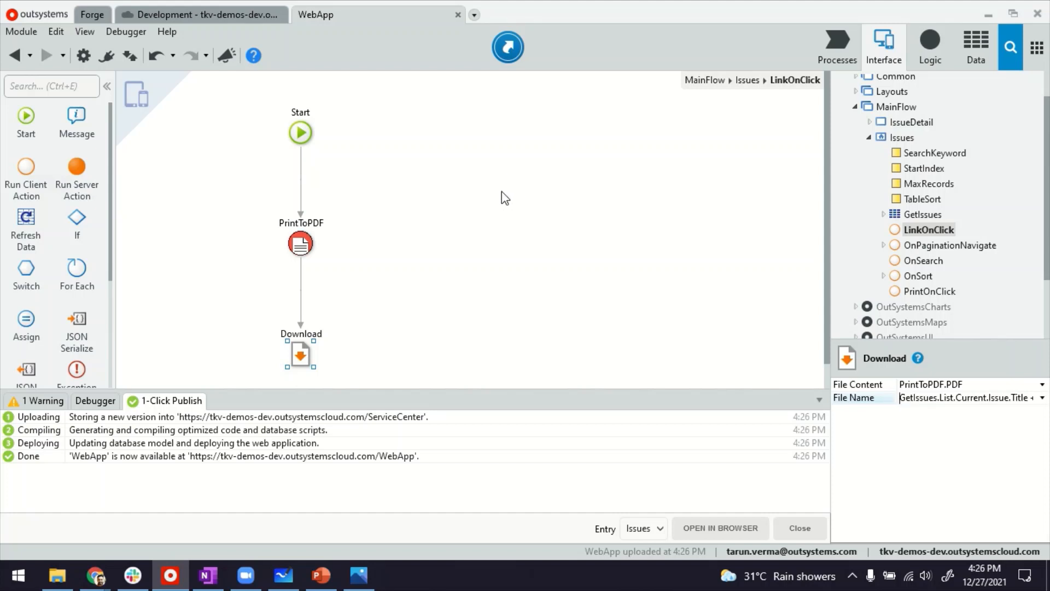
pyautogui.moveTo(507, 47)
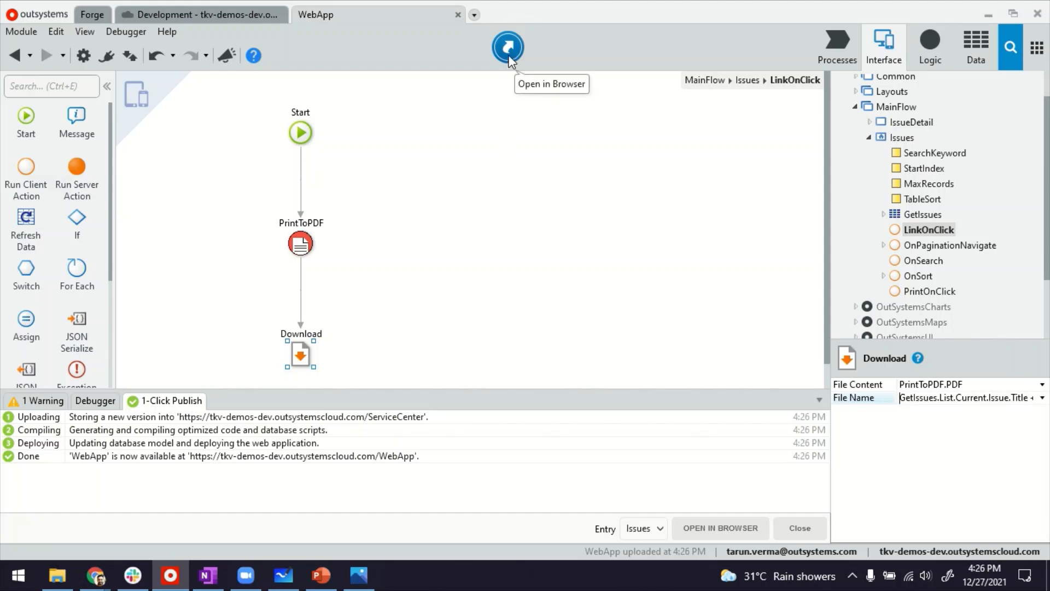
pyautogui.click(508, 47)
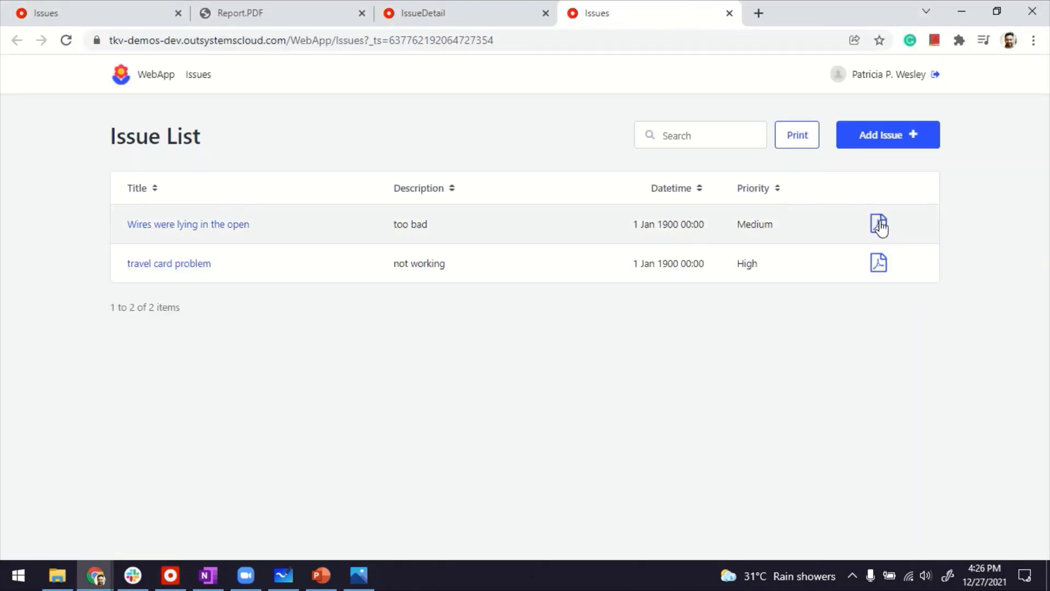
pyautogui.moveTo(851, 299)
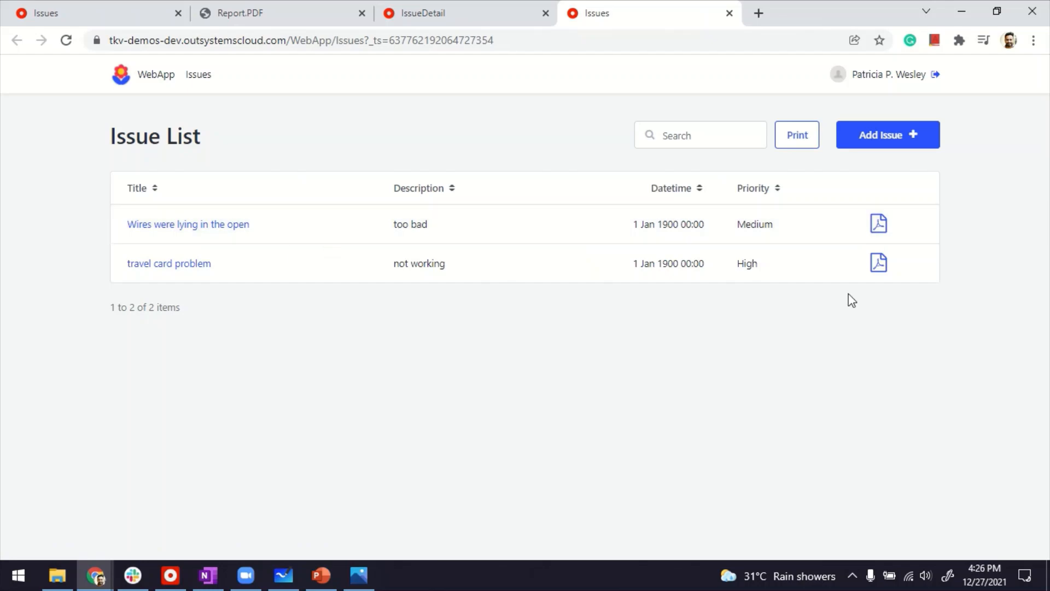
pyautogui.moveTo(877, 262)
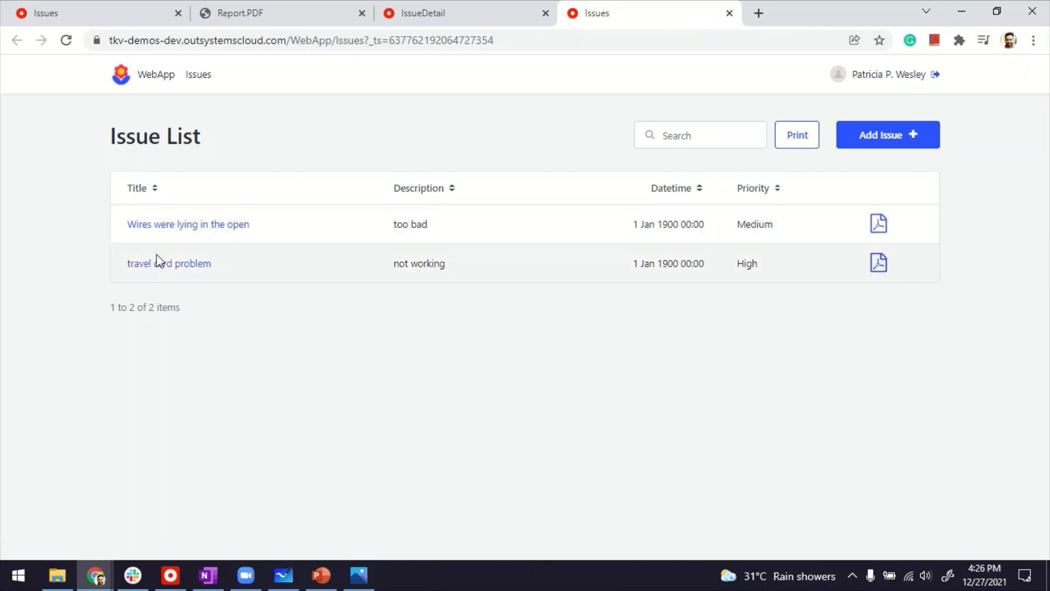
pyautogui.moveTo(410, 320)
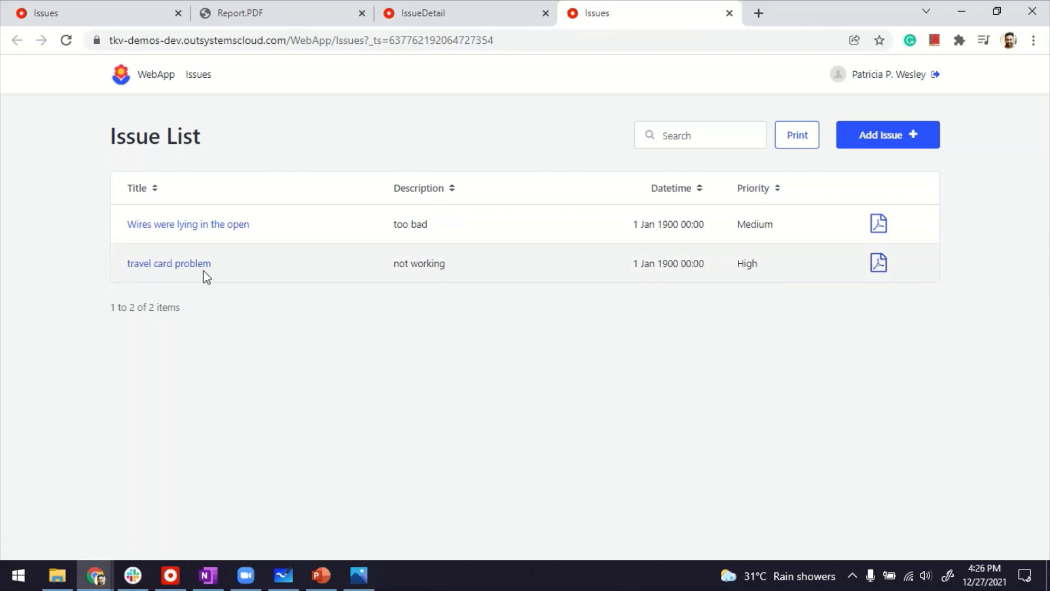
# - Download the travel card problem issue as "travel card problem.PDF" via its row's PDF icon
pyautogui.click(878, 263)
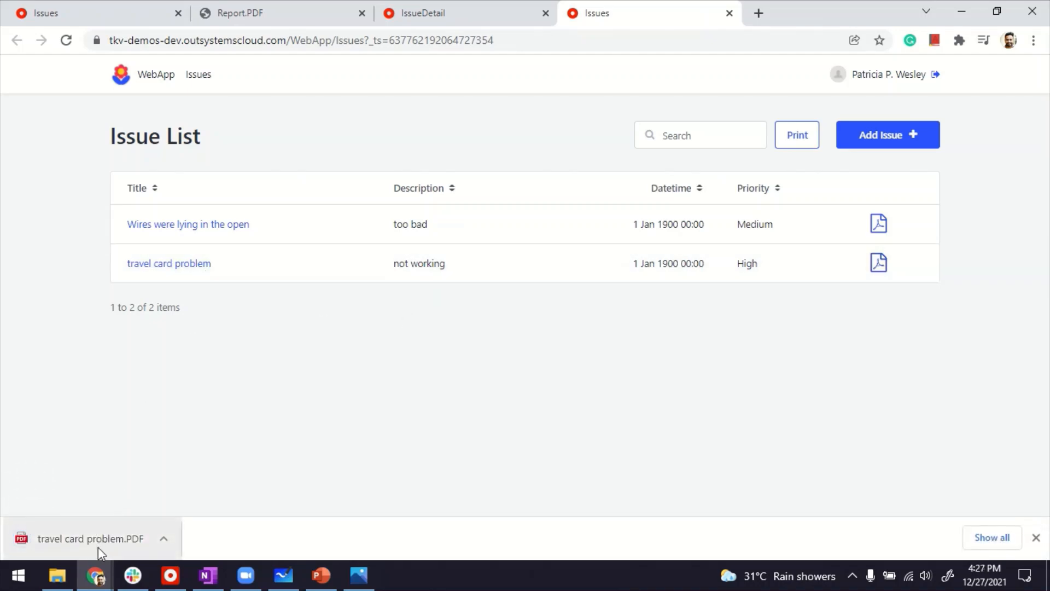